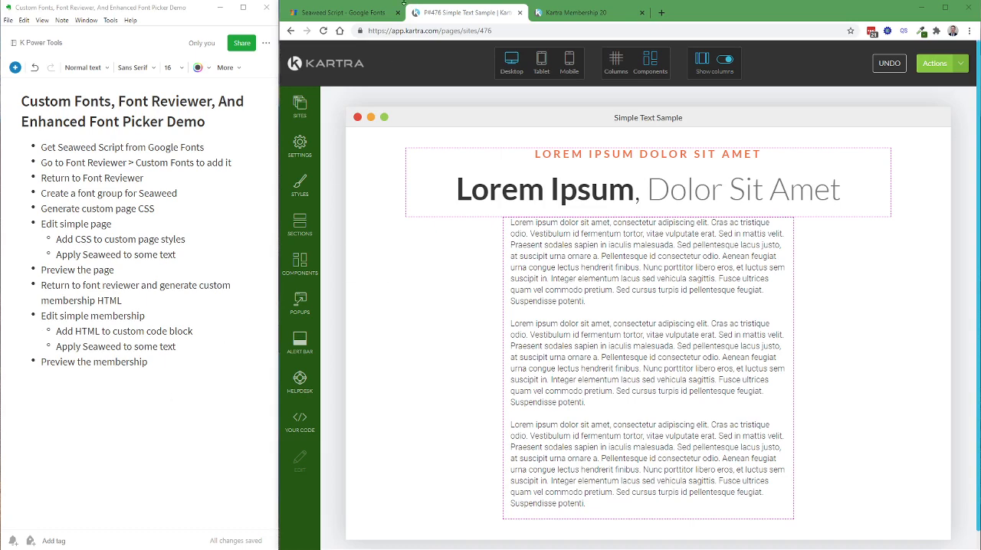
mouse_move(344, 12)
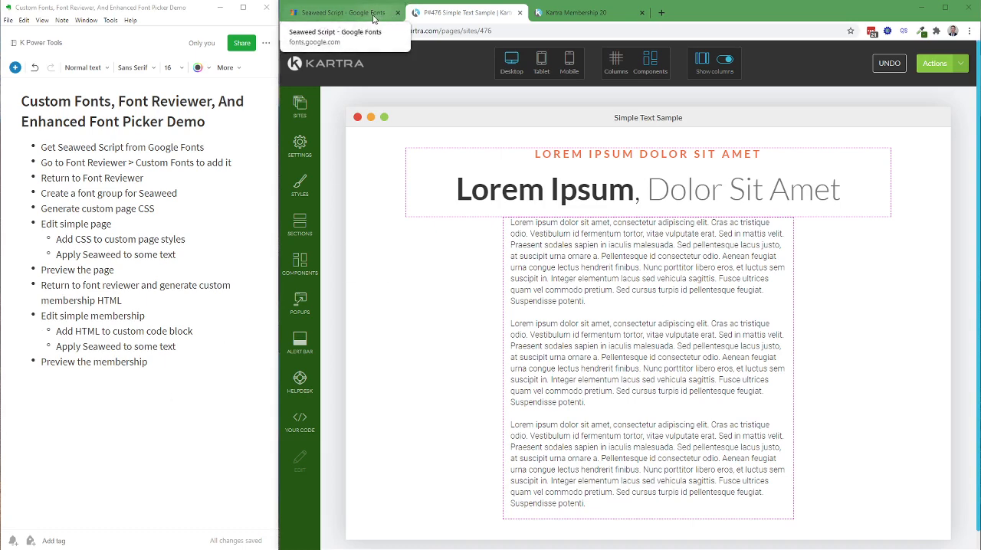
Step: Open the Font Reviewer, filter for 'sea' (no Seaweed Script match), then clear the filter
click(341, 13)
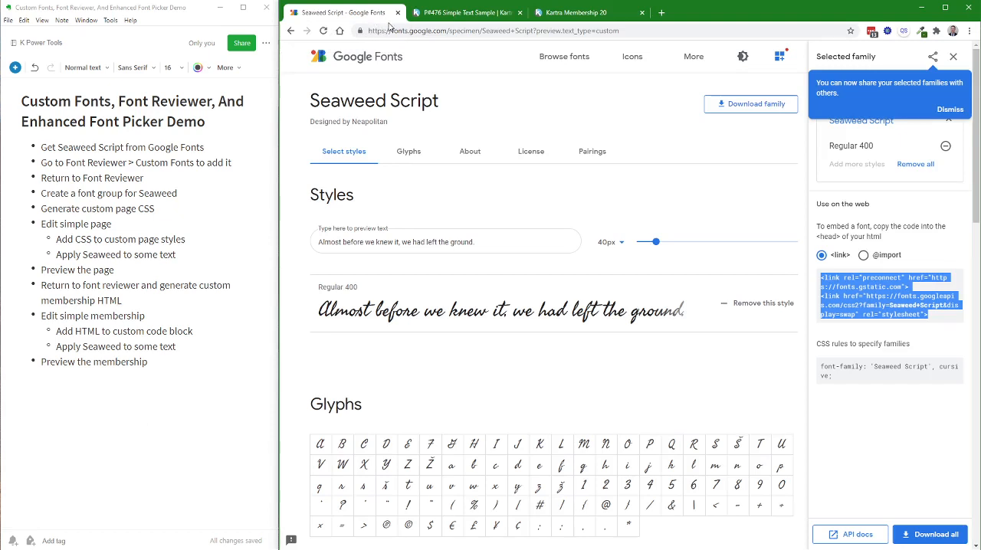
mouse_move(345, 12)
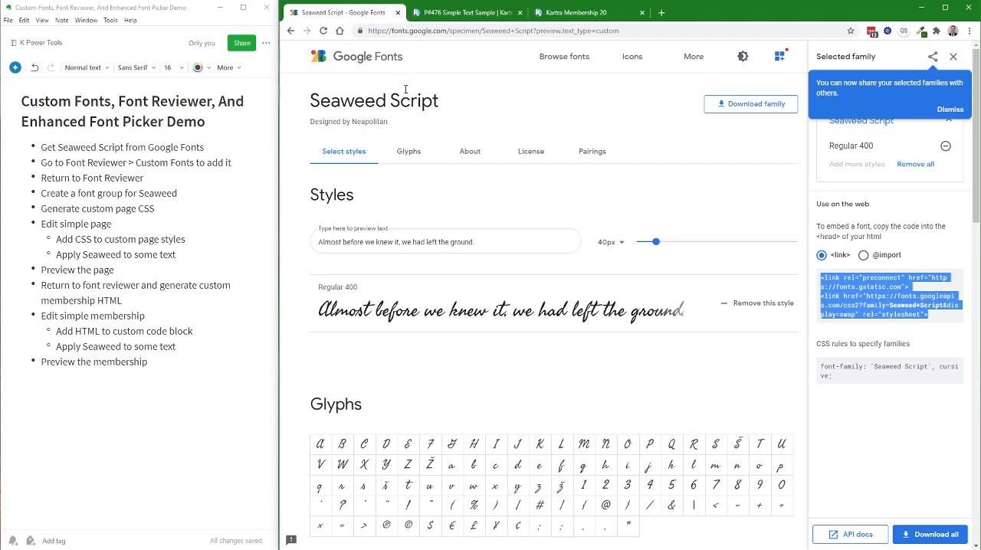
click(464, 12)
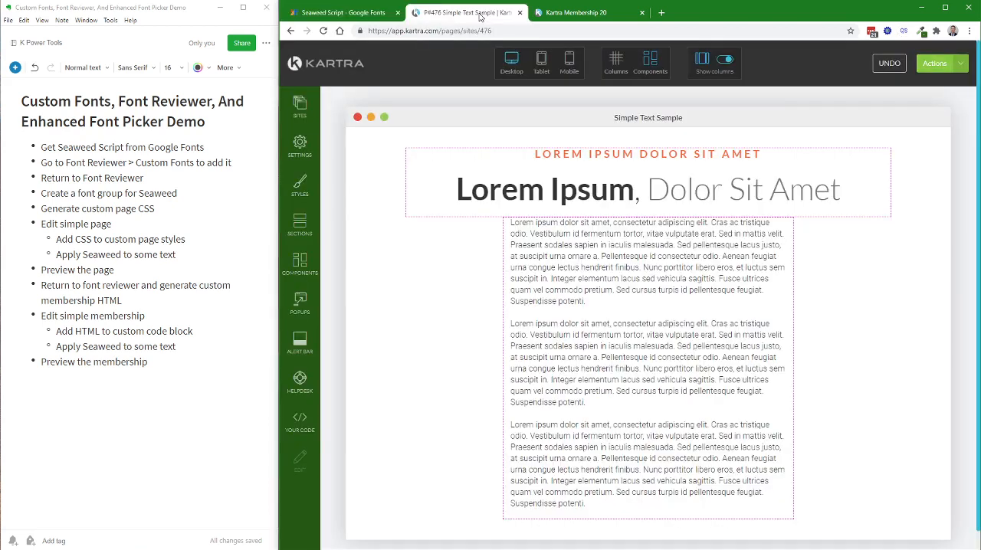
click(888, 31)
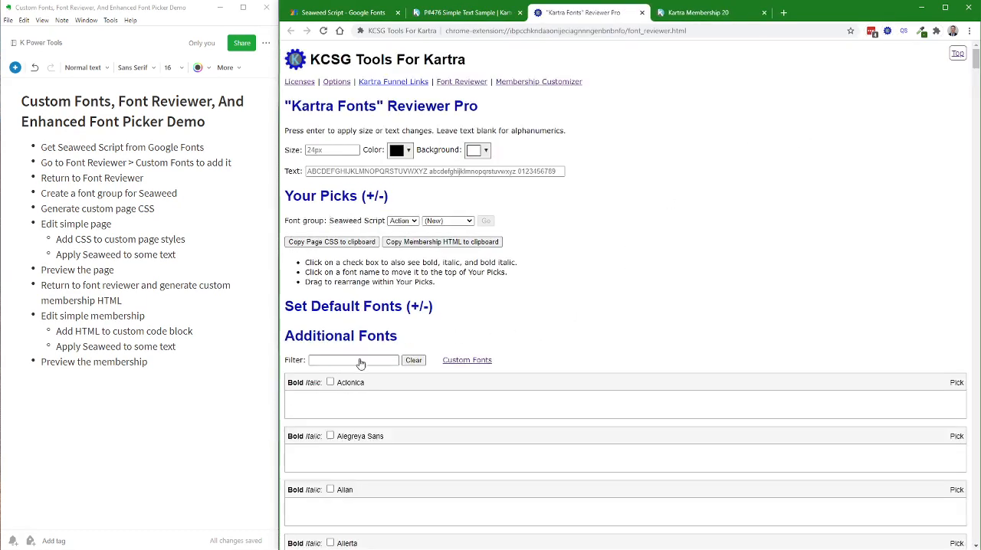
click(353, 361)
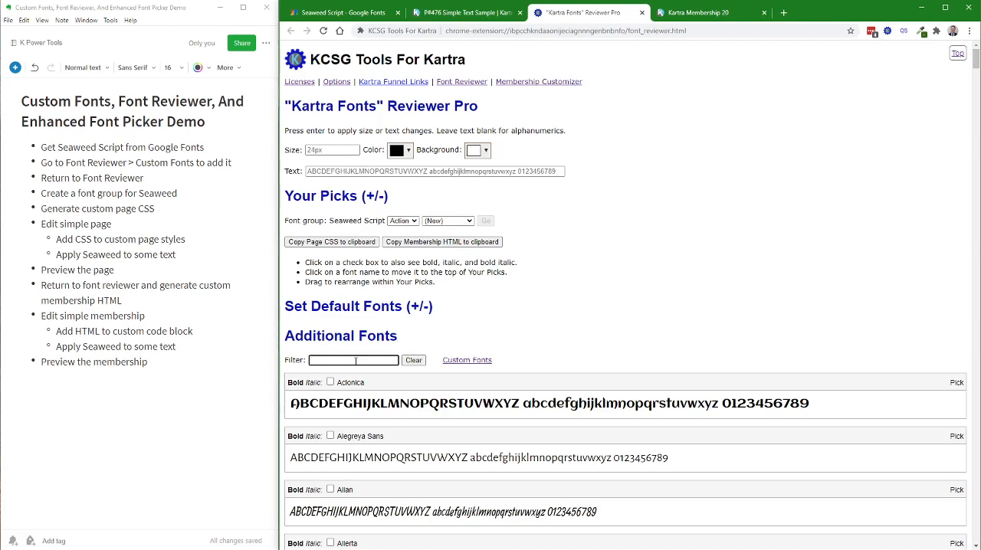
text(sea)
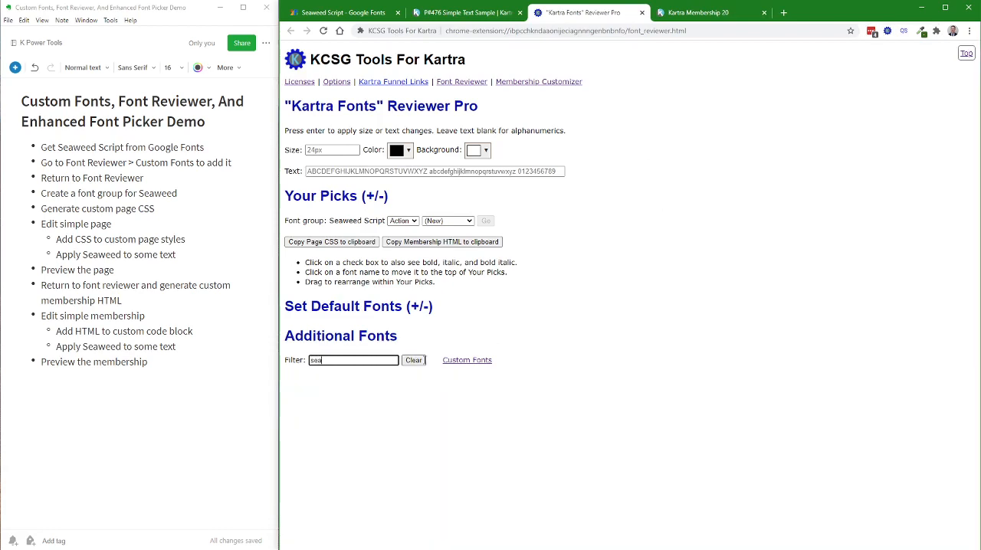
click(413, 360)
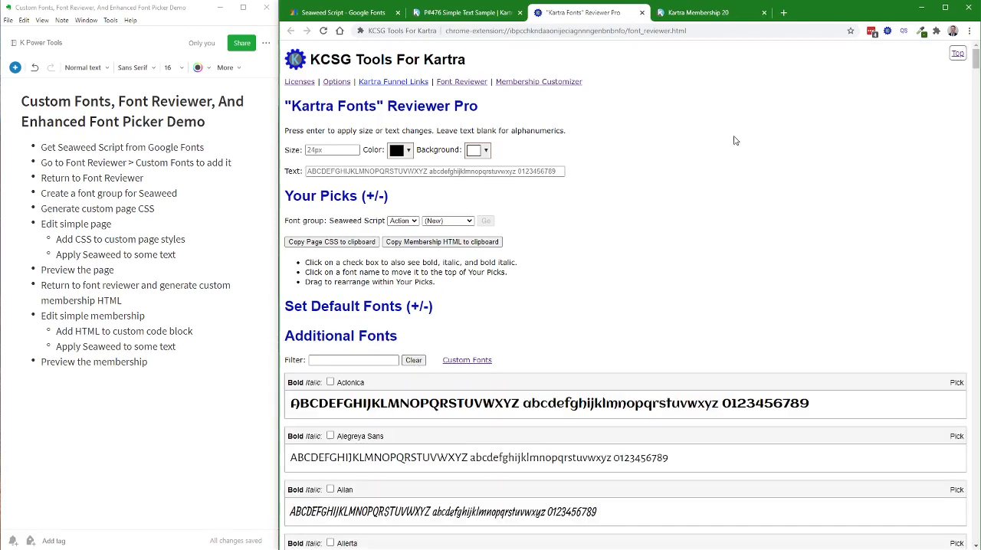
click(341, 13)
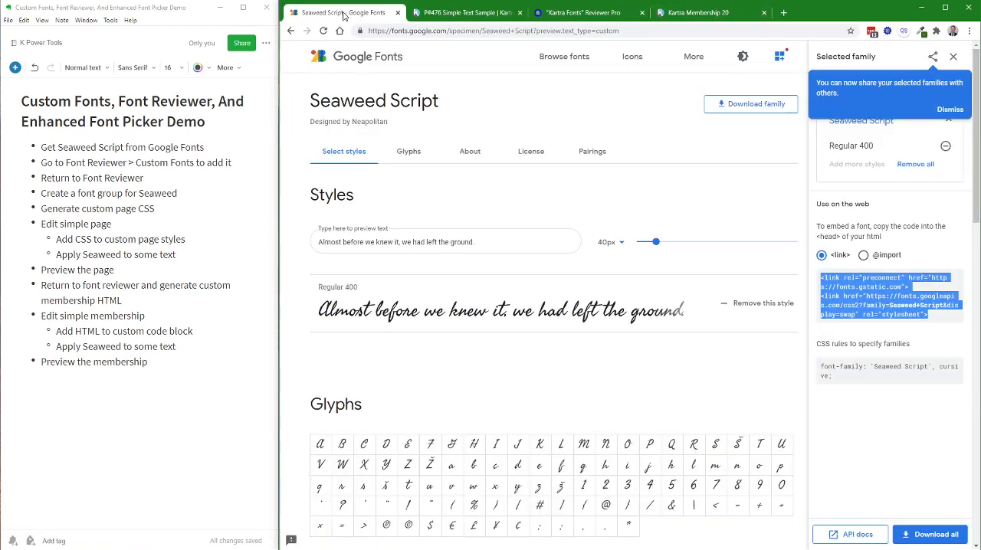
mouse_move(793, 230)
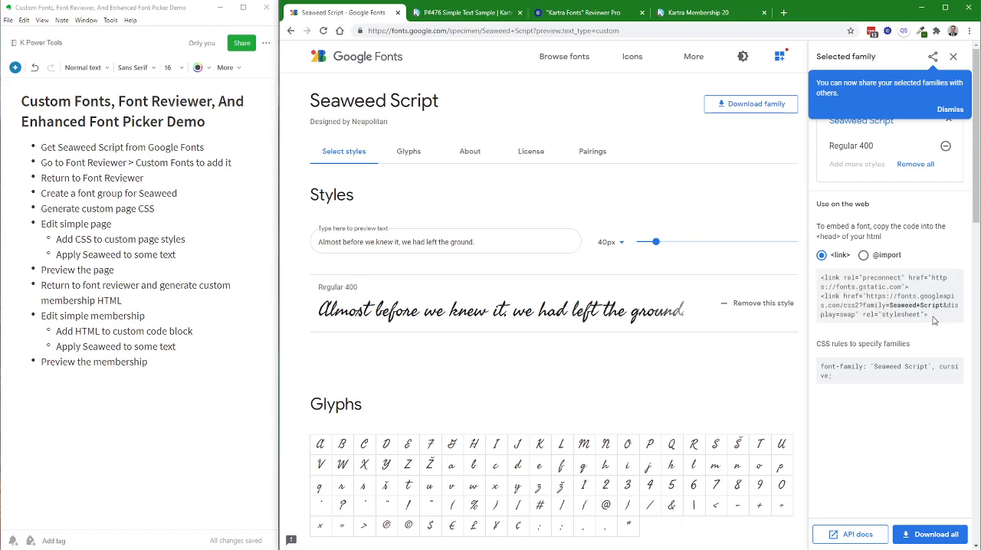
triple_click(889, 297)
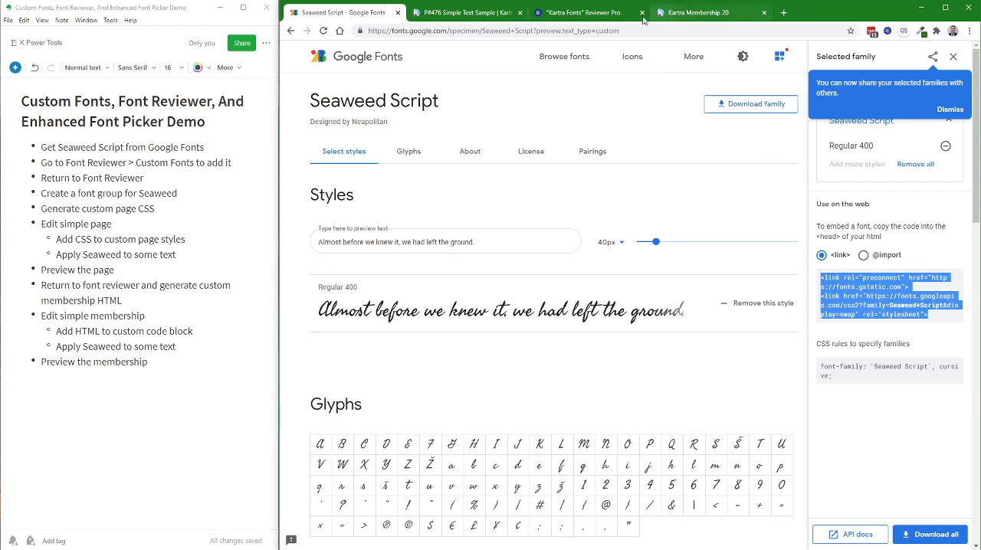
click(582, 13)
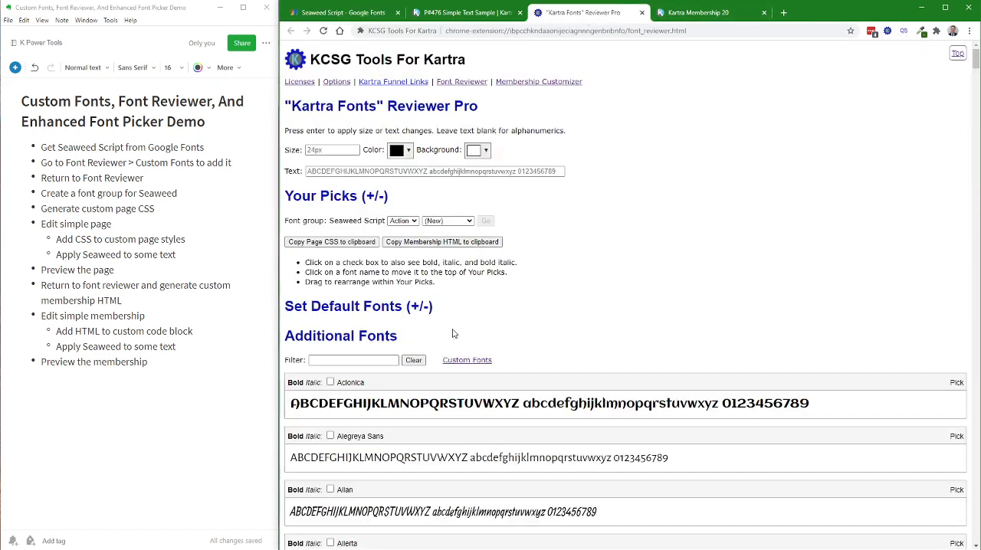
Step: Load Seaweed Script into the Custom-Font Manager from its pasted Google Fonts link code
click(466, 359)
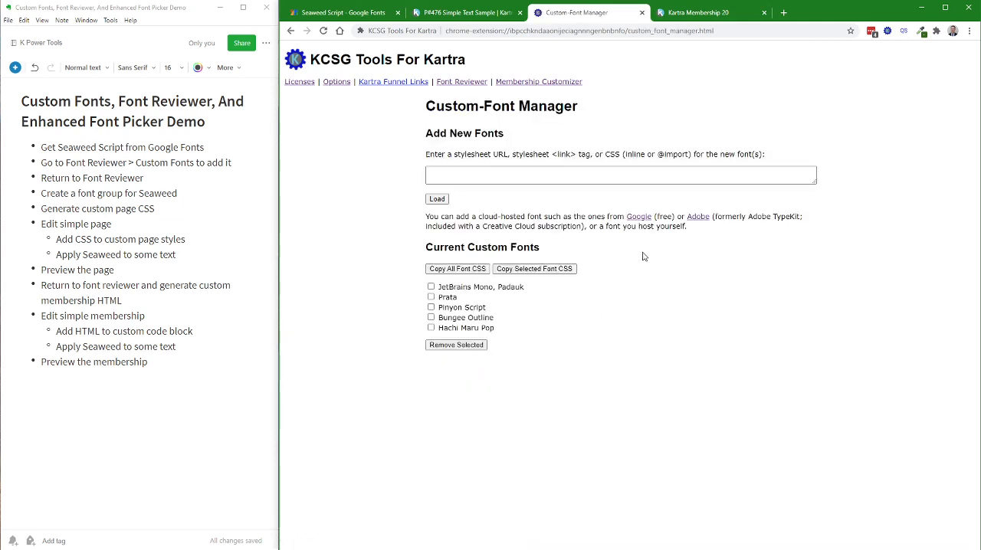
click(621, 174)
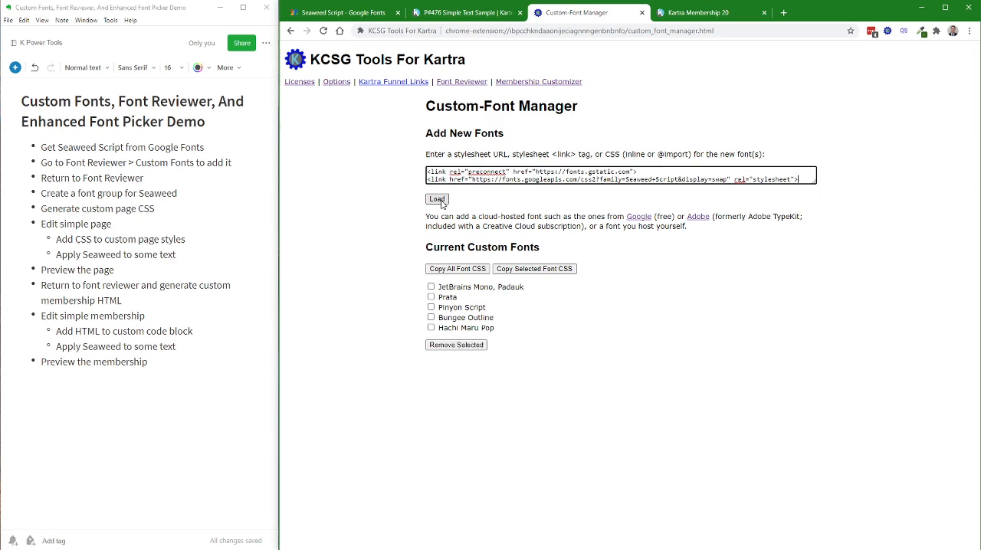
click(436, 200)
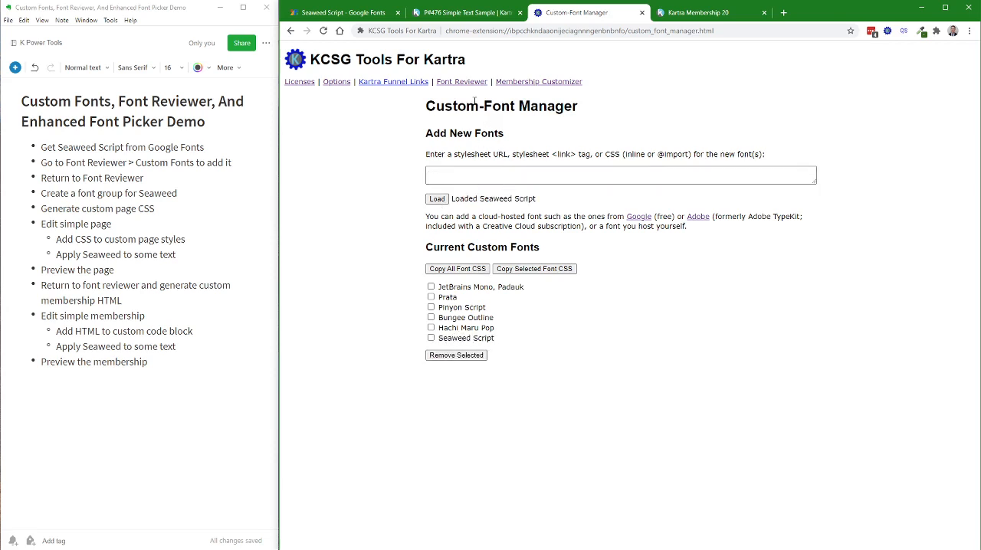
mouse_move(480, 83)
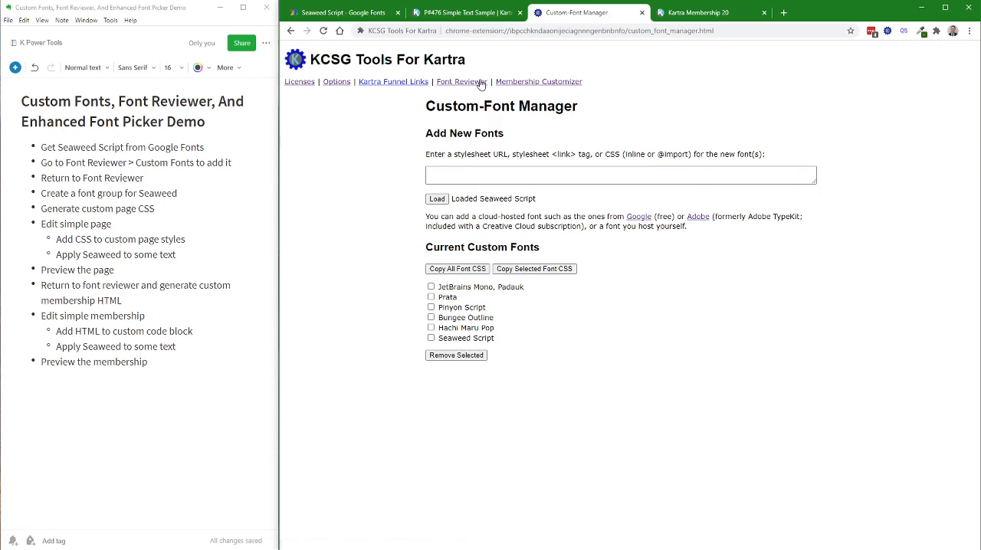
click(461, 81)
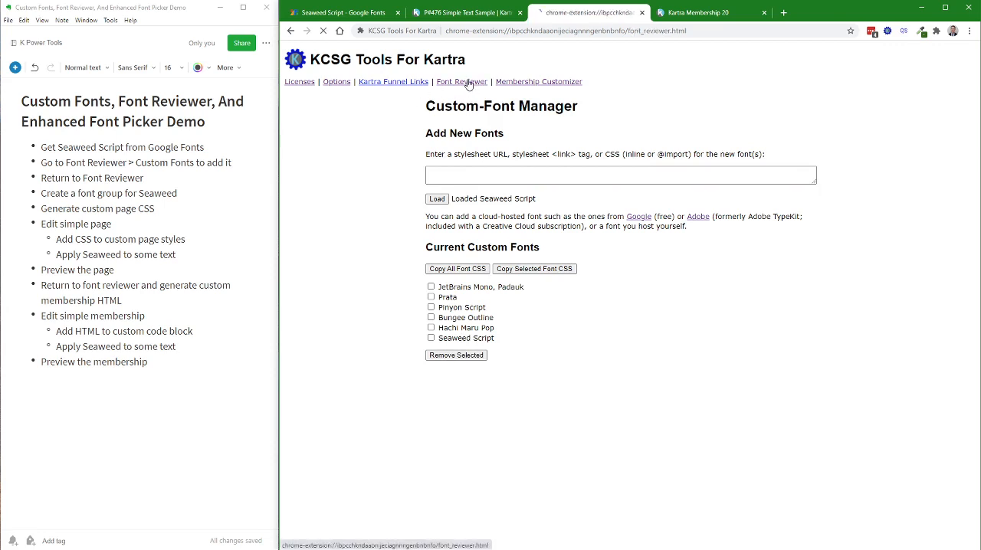
Step: Filter fonts by 'sea', pick Seaweed Script into Your Picks, and clear the filter
click(461, 81)
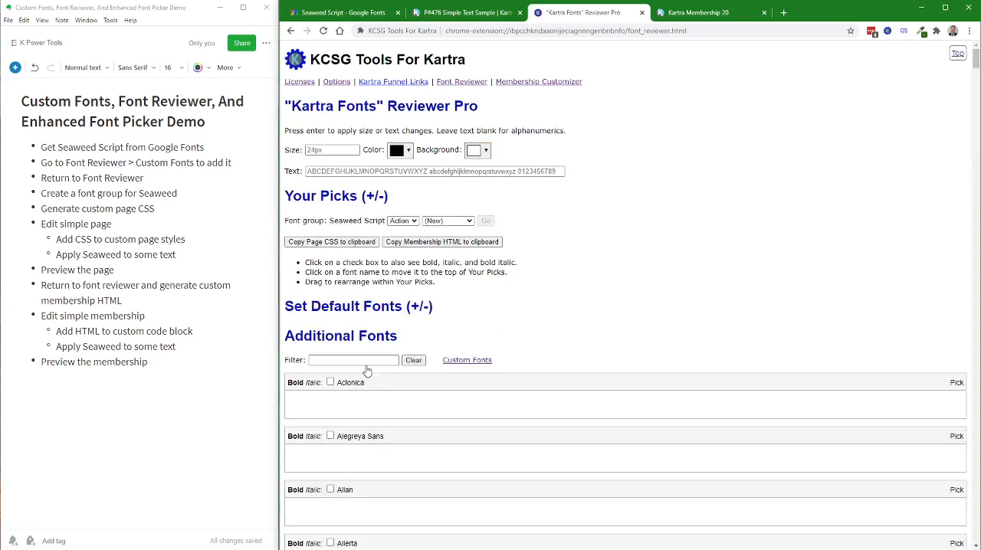
click(353, 360)
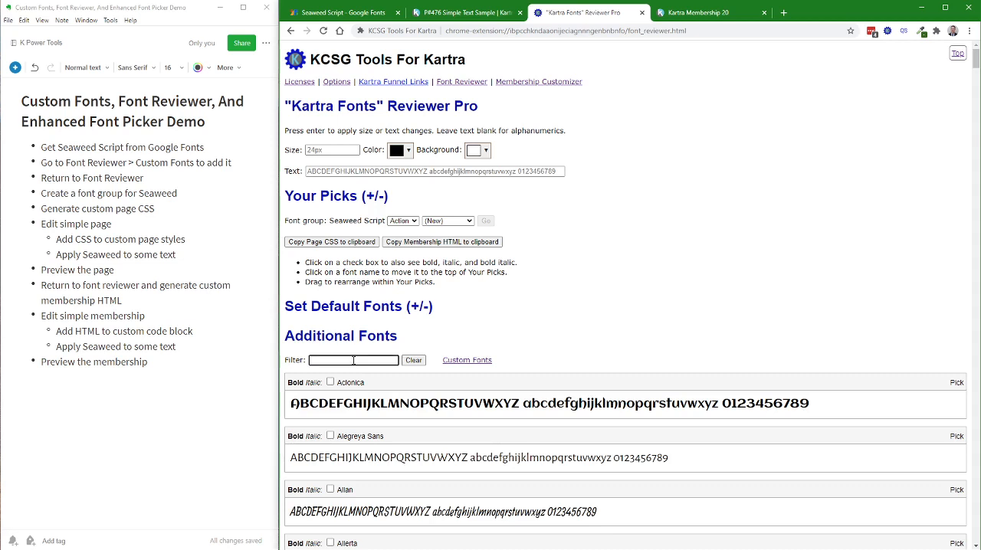
text(sea)
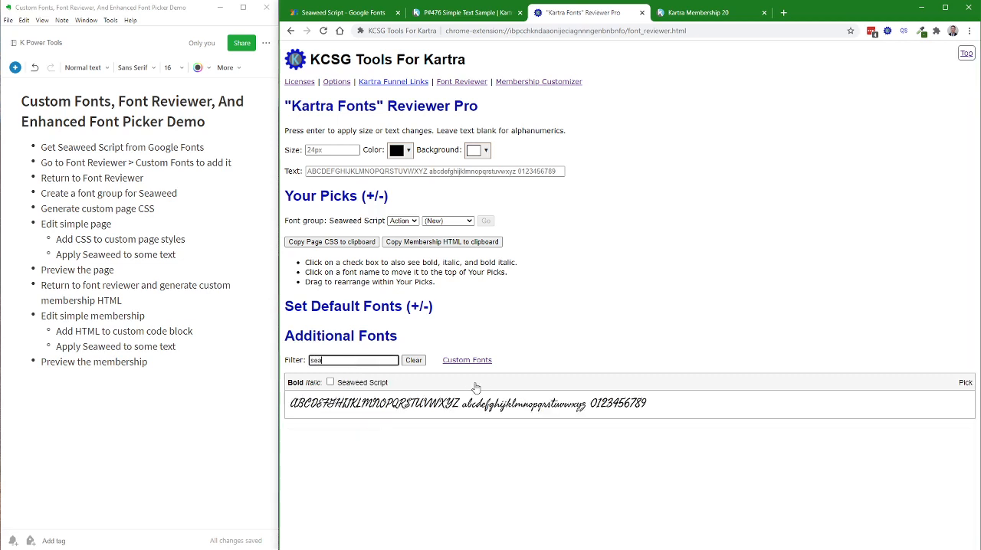
mouse_move(392, 386)
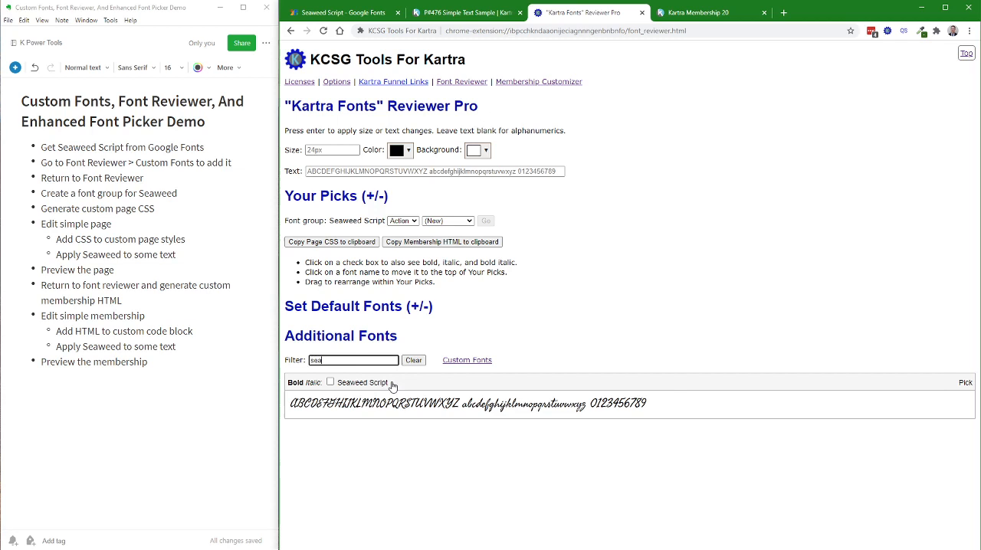
mouse_move(468, 387)
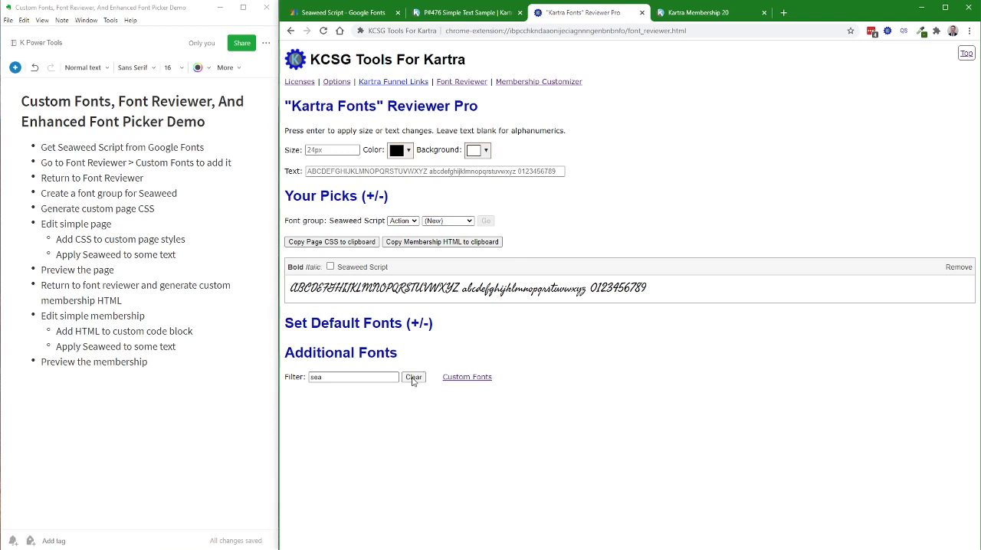
click(413, 376)
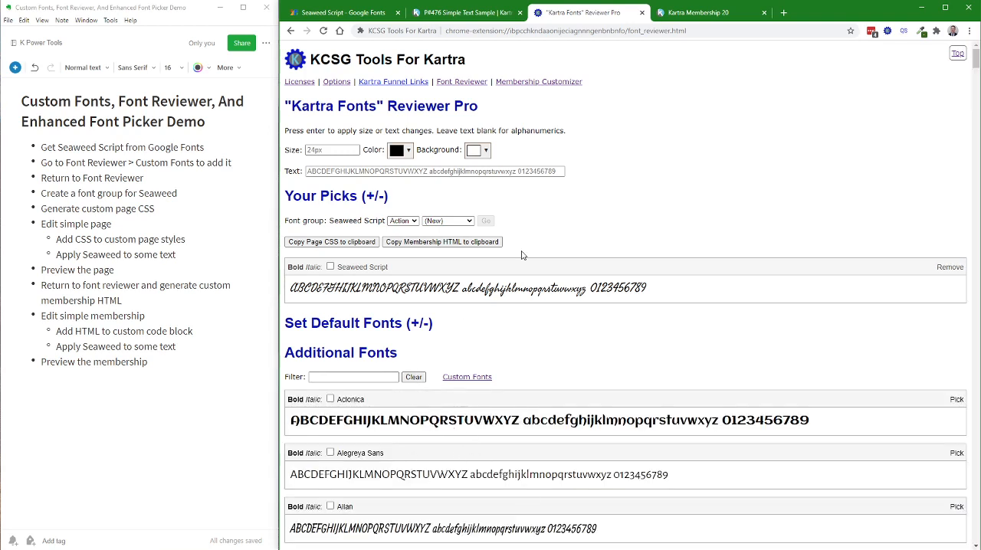
mouse_move(298, 223)
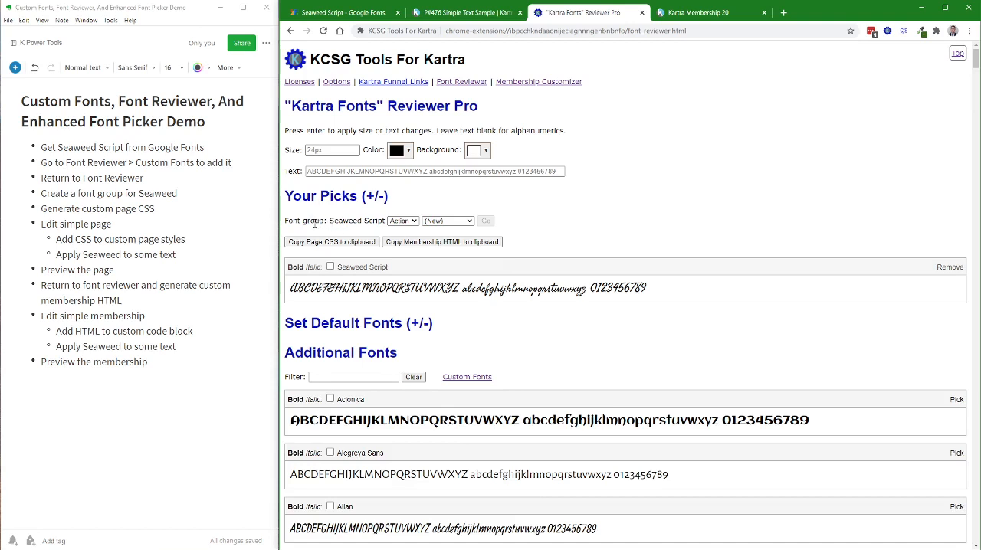
mouse_move(314, 200)
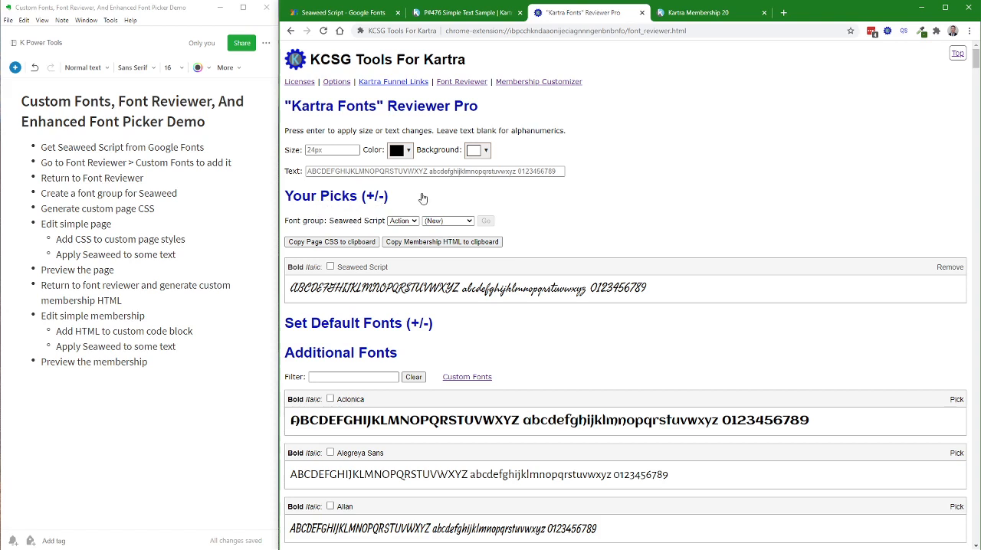
mouse_move(326, 220)
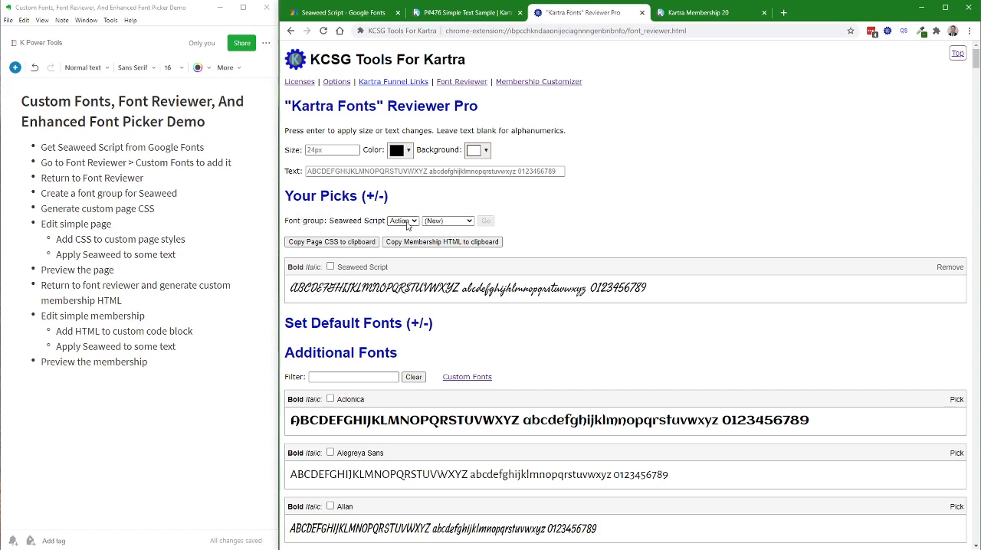
Step: Save the current picks as a new font group named Seaweed Script and view the saved groups
click(401, 220)
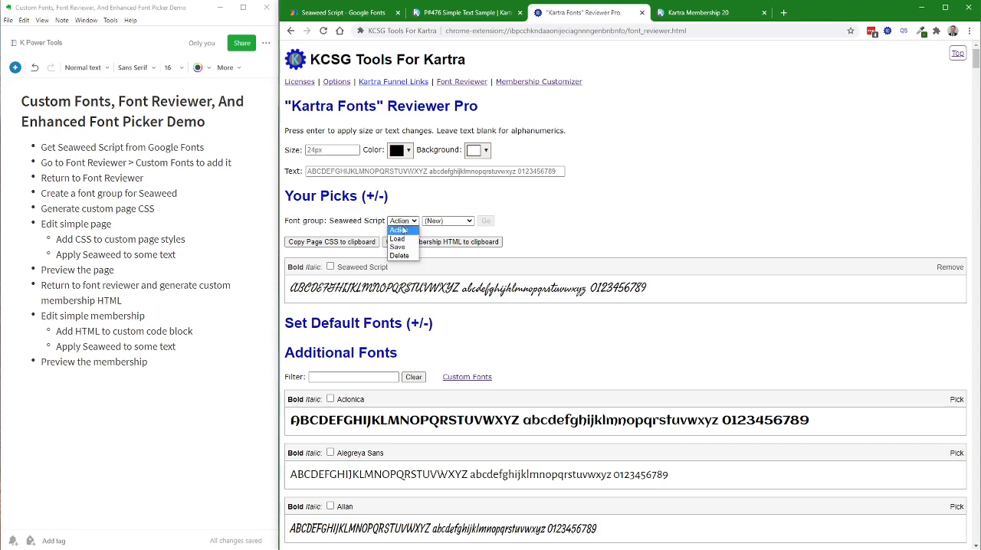
click(397, 246)
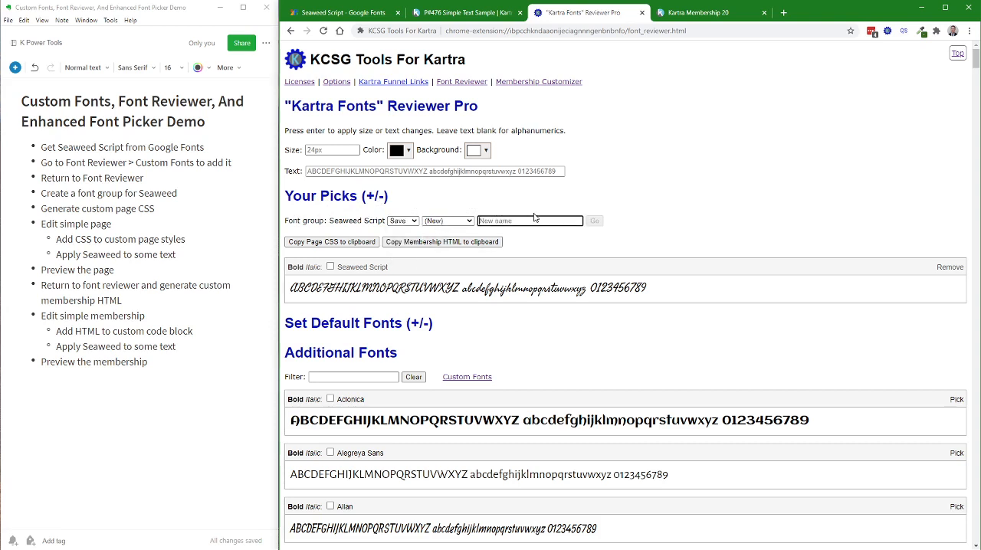
text(Seal)
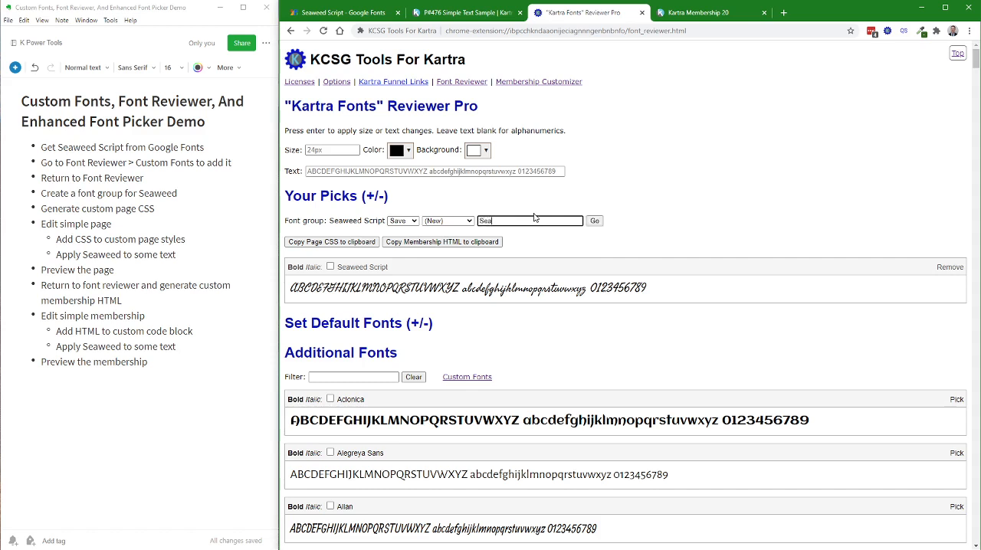
text(weed Script)
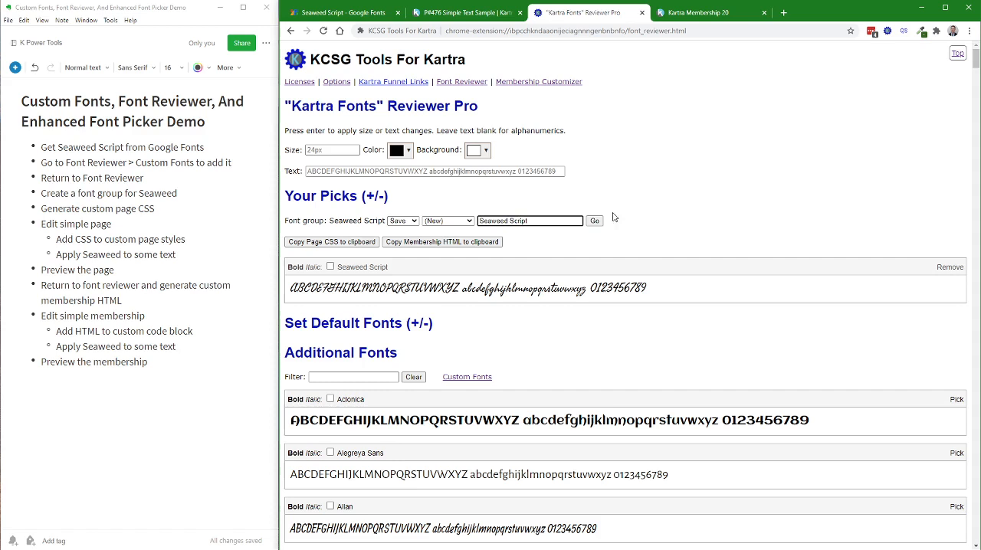
click(595, 220)
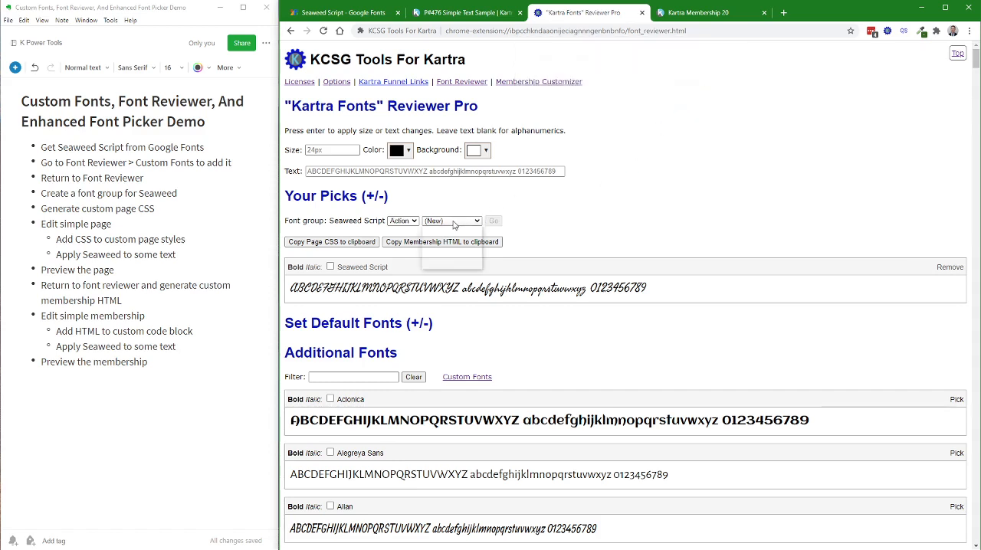
click(450, 221)
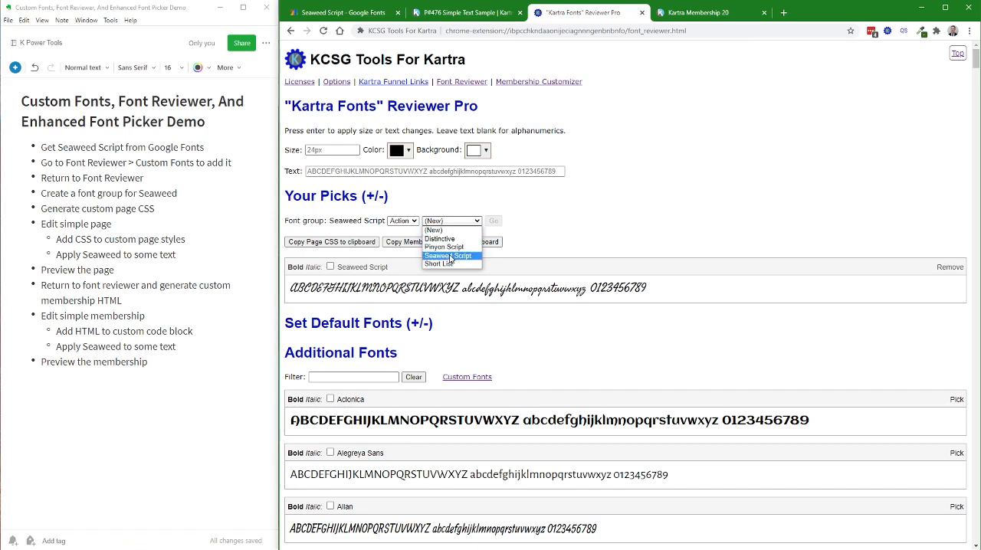
mouse_move(439, 238)
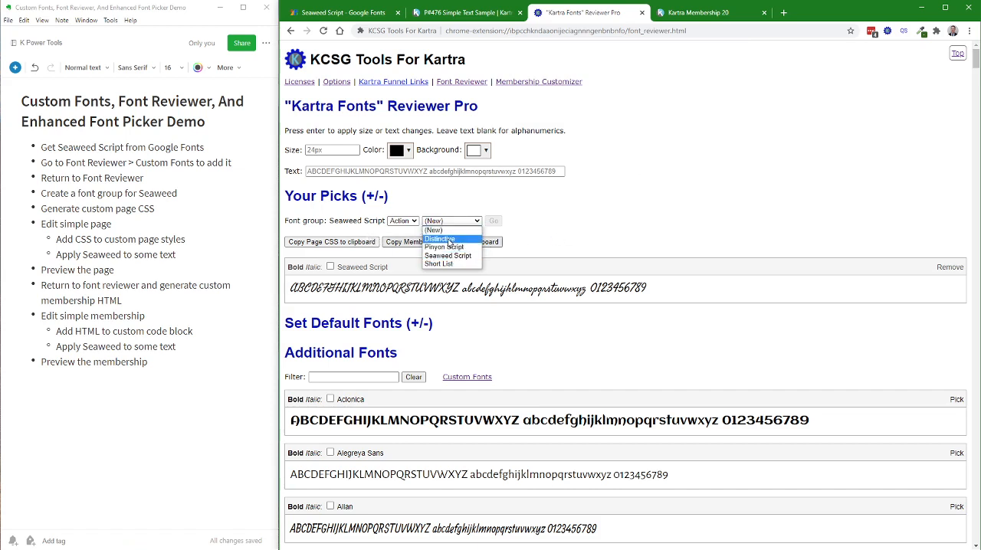
click(438, 239)
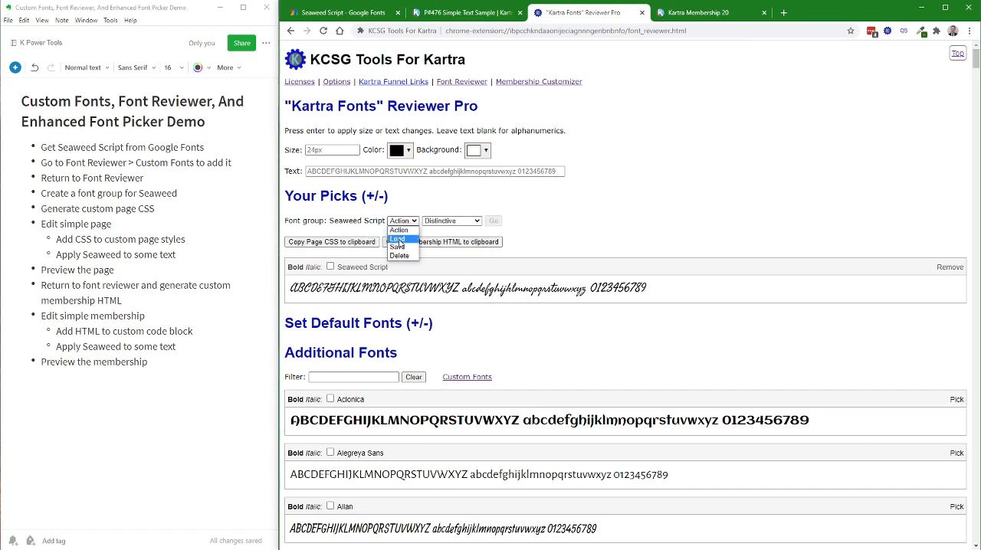
click(397, 238)
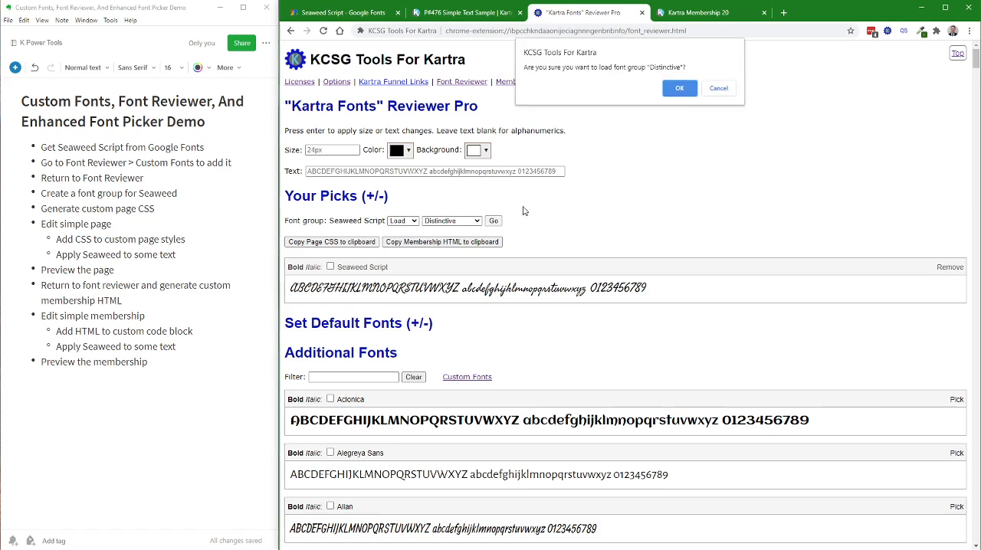
click(678, 88)
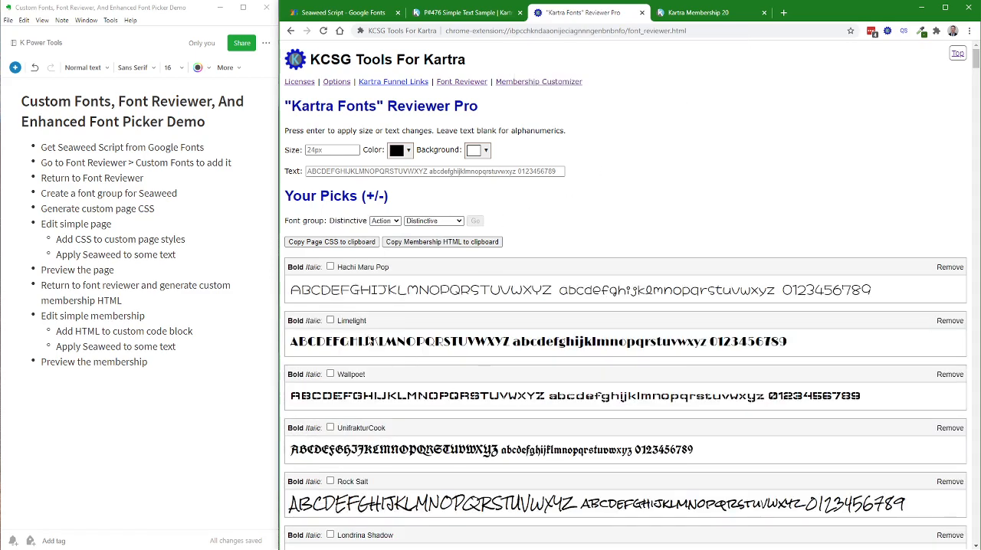
mouse_move(339, 192)
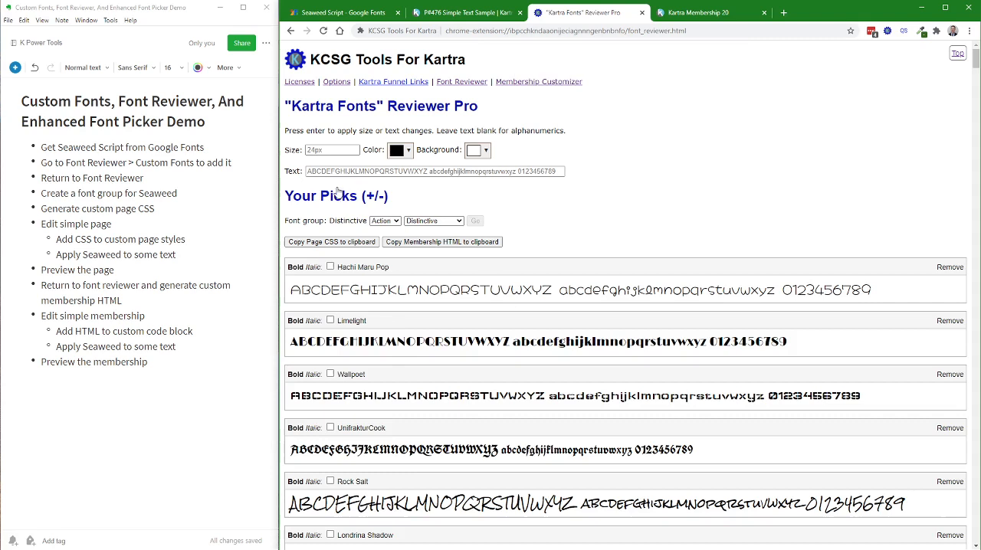
click(385, 221)
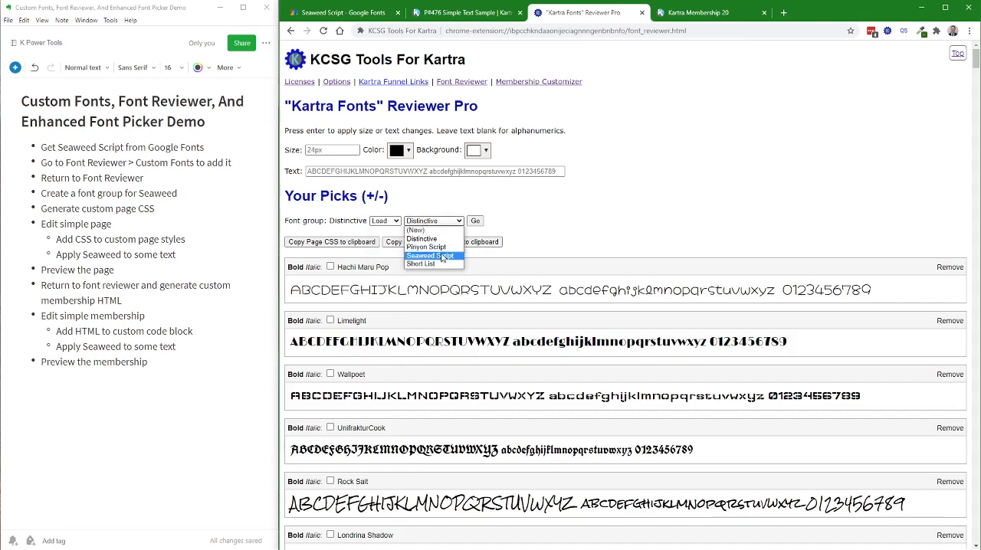
click(432, 255)
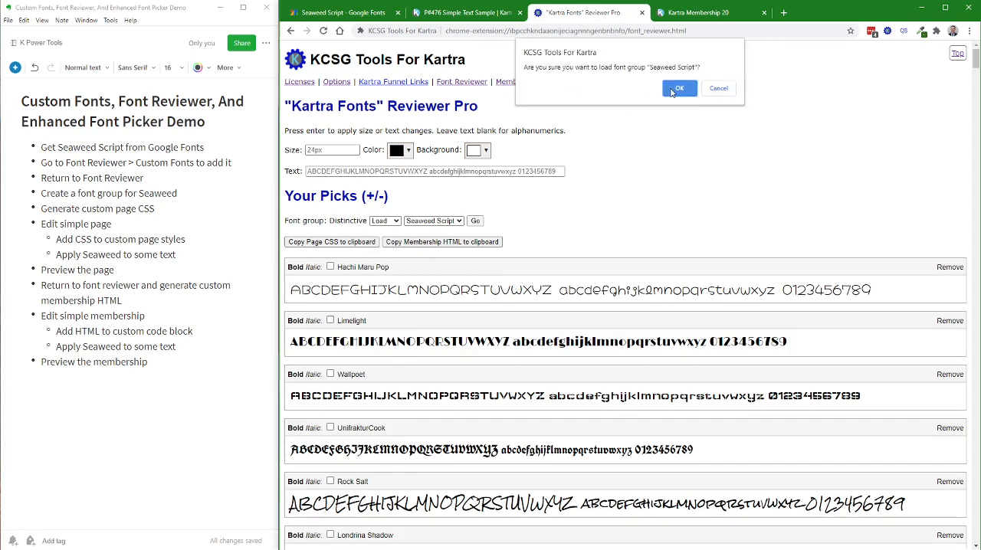
click(679, 88)
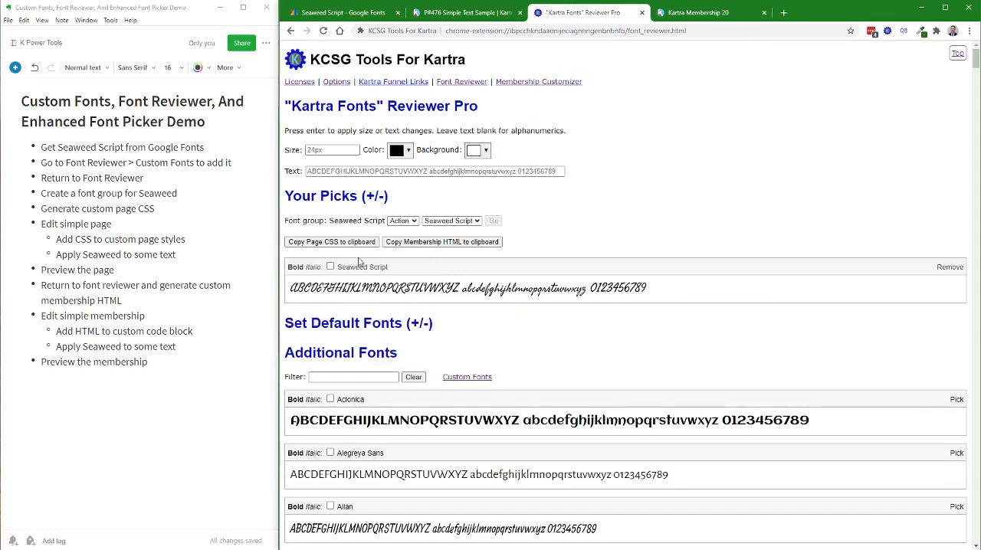
mouse_move(525, 197)
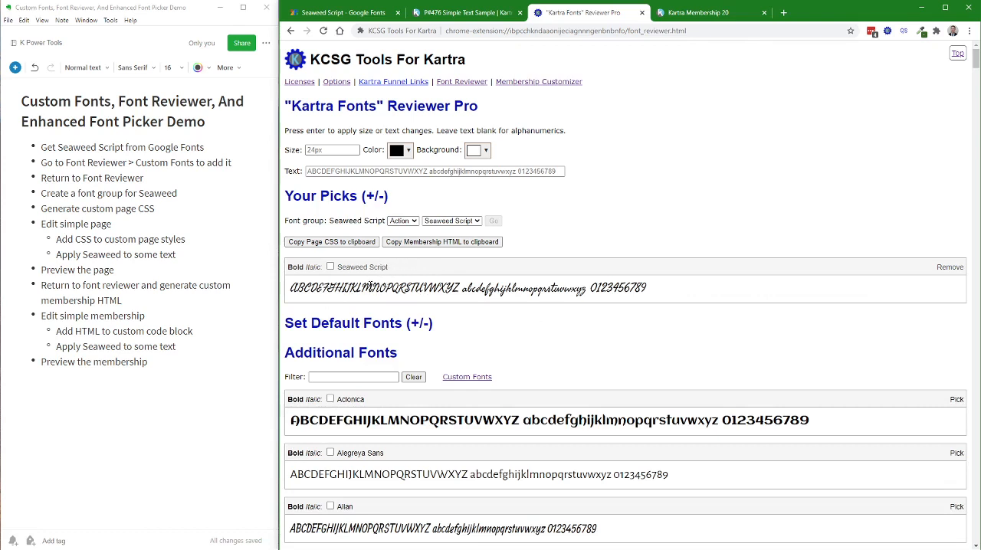
mouse_move(397, 262)
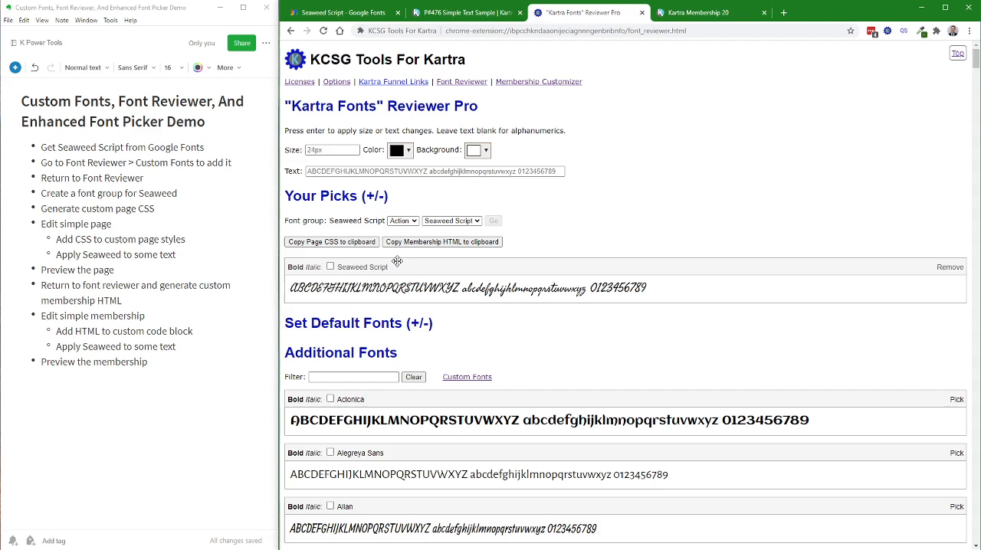
mouse_move(363, 264)
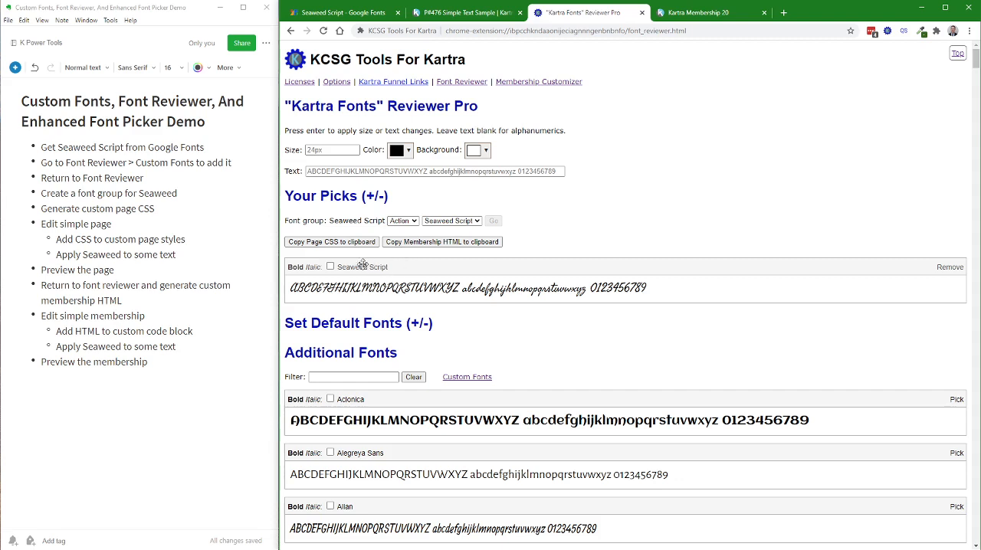
mouse_move(368, 270)
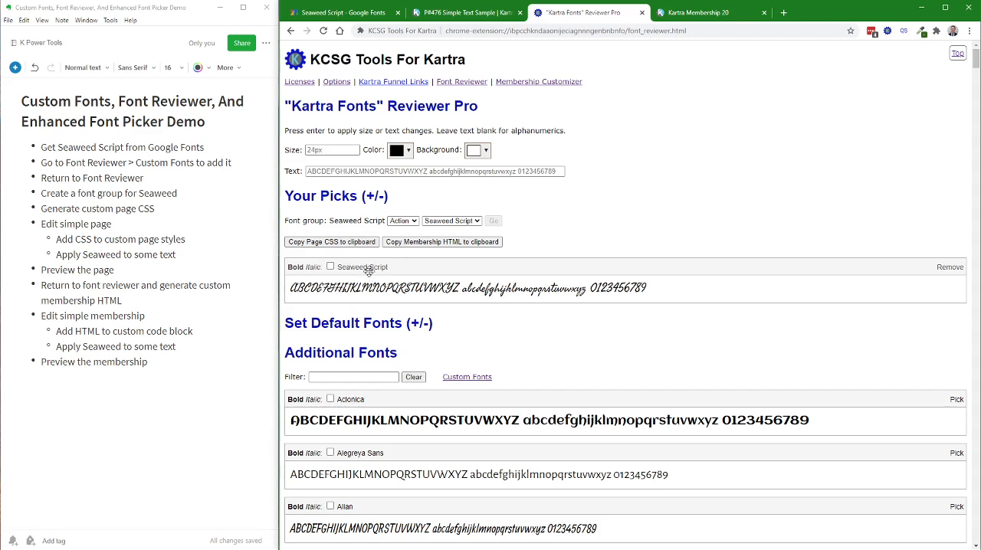
mouse_move(621, 120)
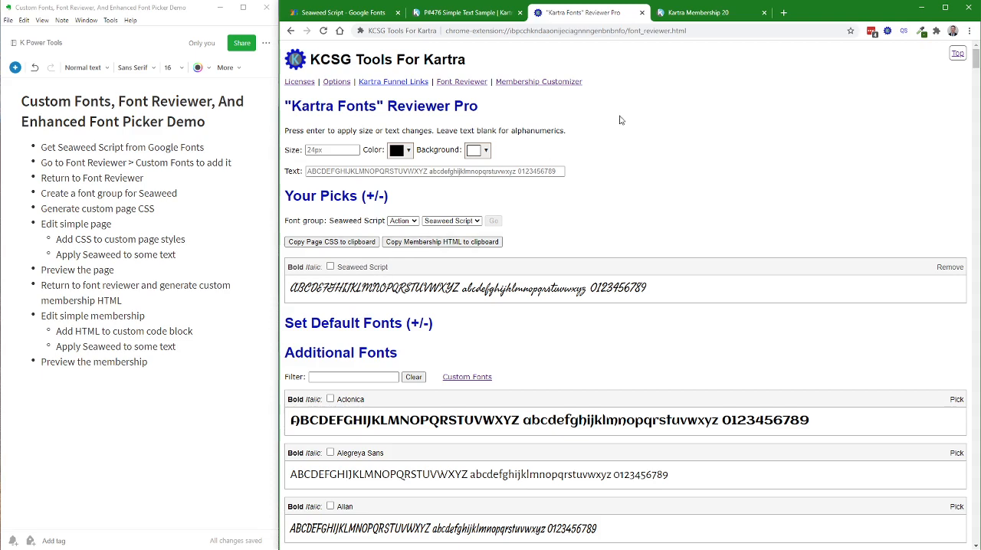
click(341, 12)
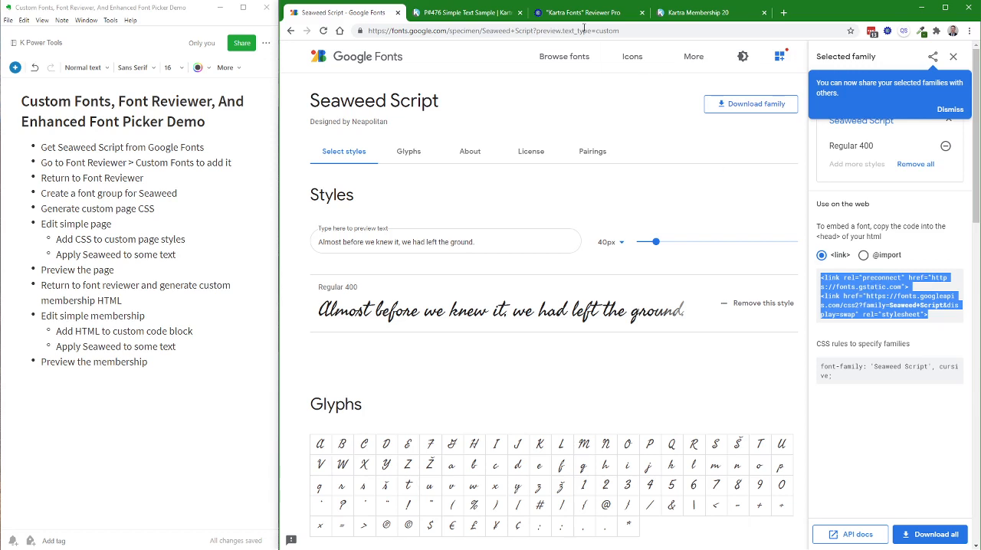
mouse_move(565, 56)
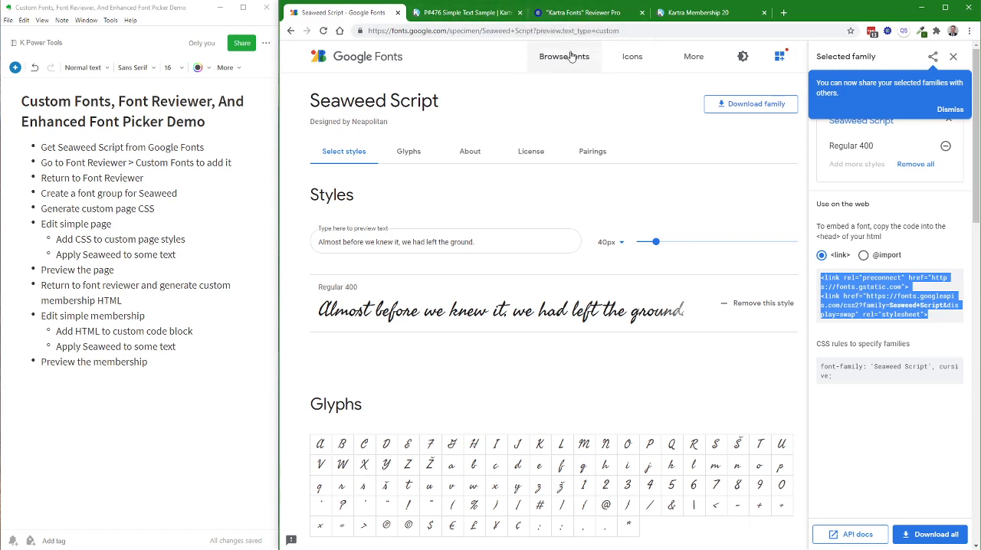
mouse_move(465, 12)
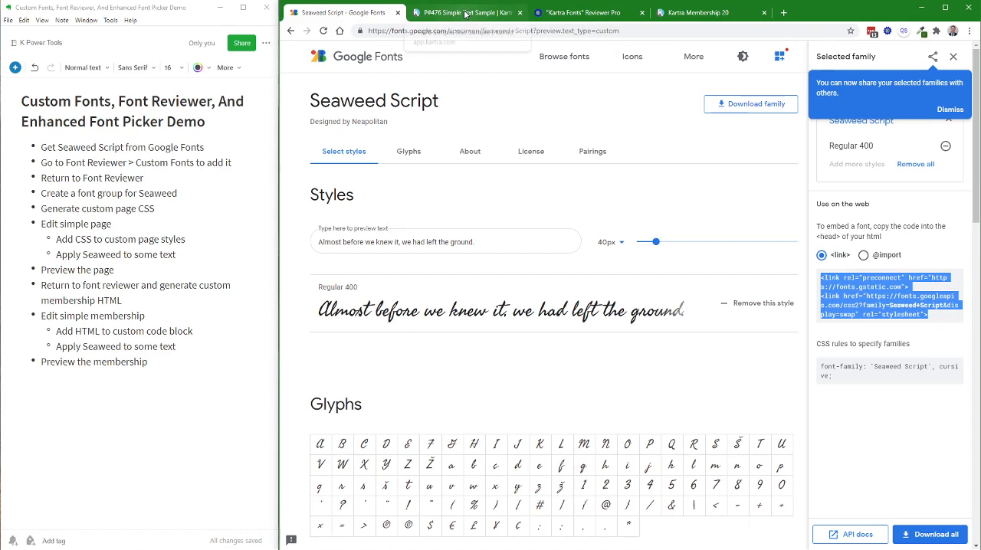
mouse_move(464, 12)
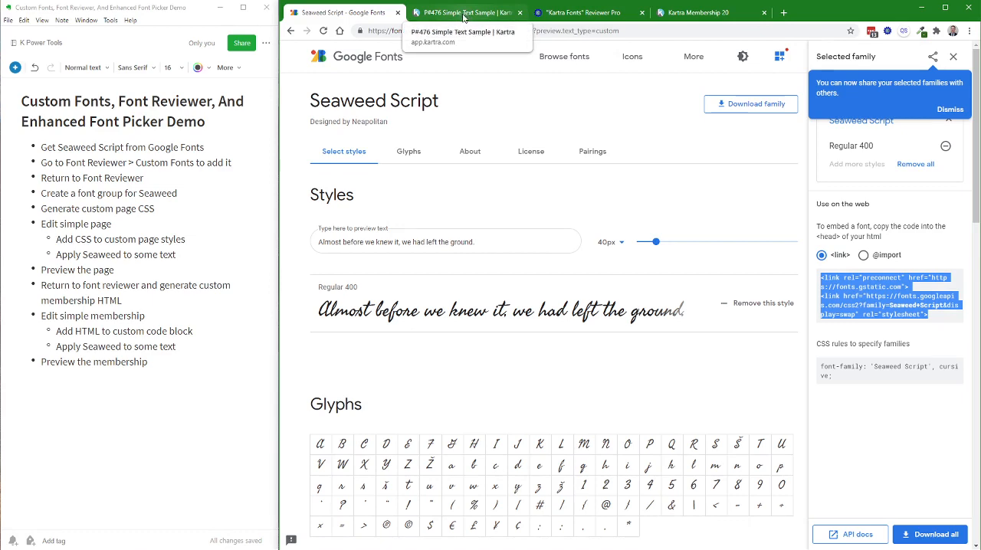
Step: Switch to the Simple Text Sample page in the Kartra editor
click(460, 13)
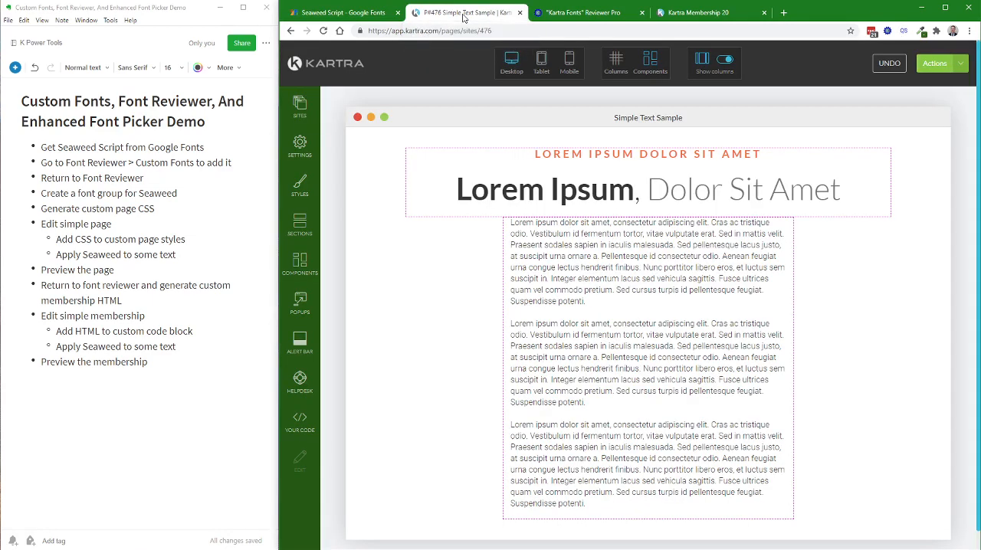
Step: Copy the Seaweed Script group's page CSS to the clipboard and dismiss the confirmation
click(586, 12)
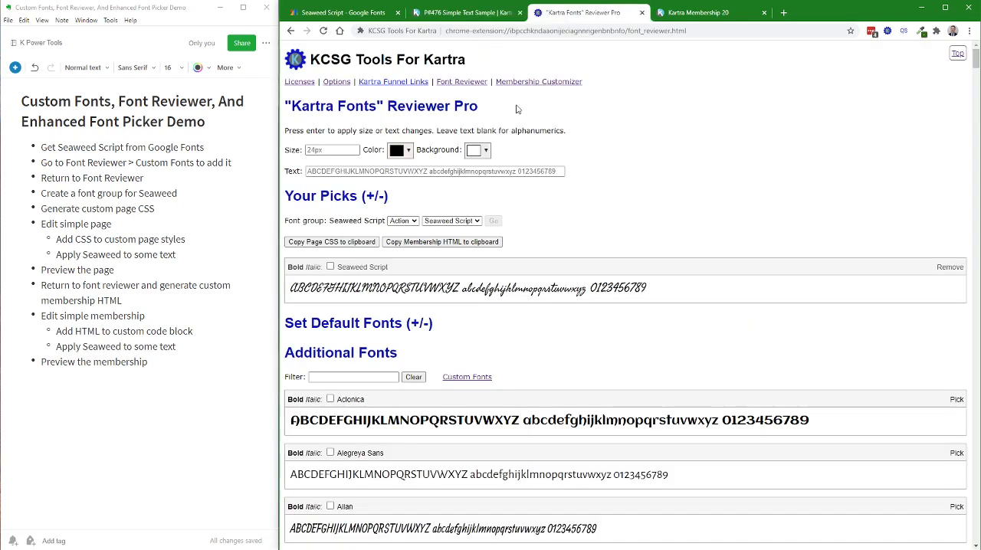
click(331, 241)
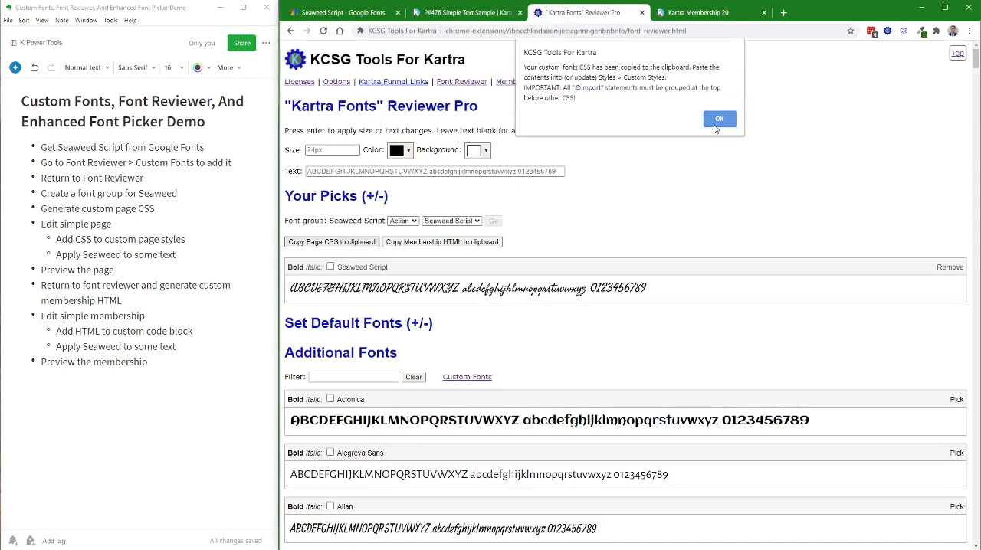
click(719, 119)
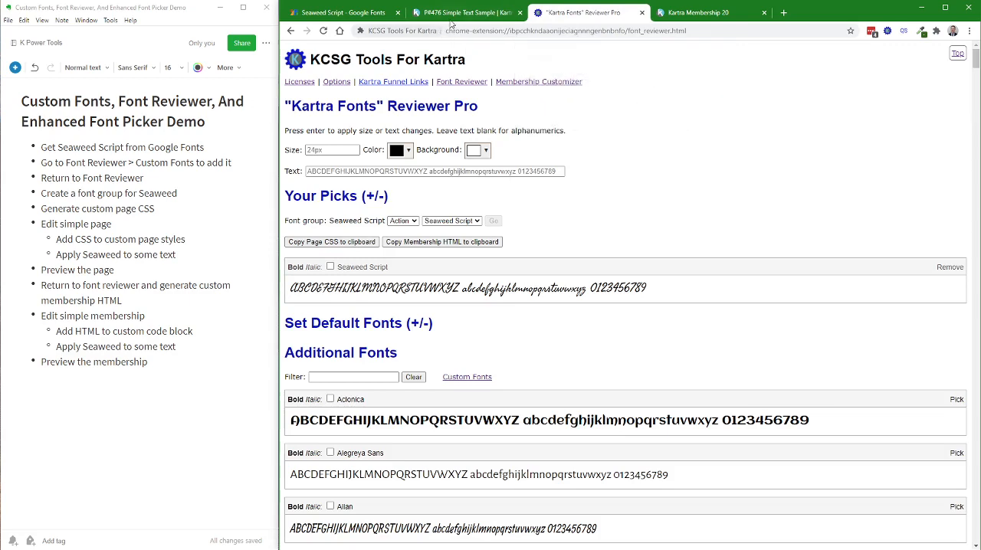
Step: Paste the Seaweed Script import CSS into the page's Custom Styles and apply it
click(464, 12)
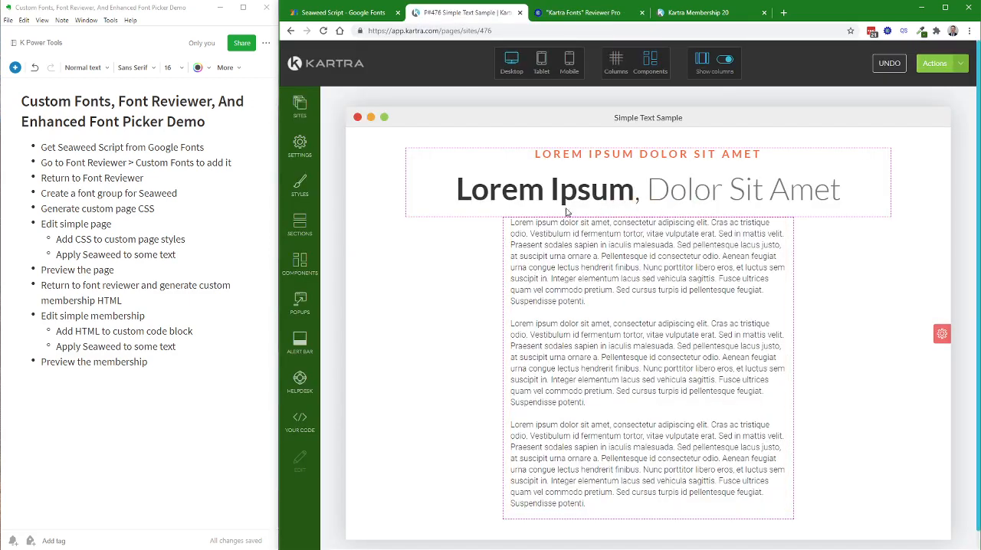
mouse_move(395, 253)
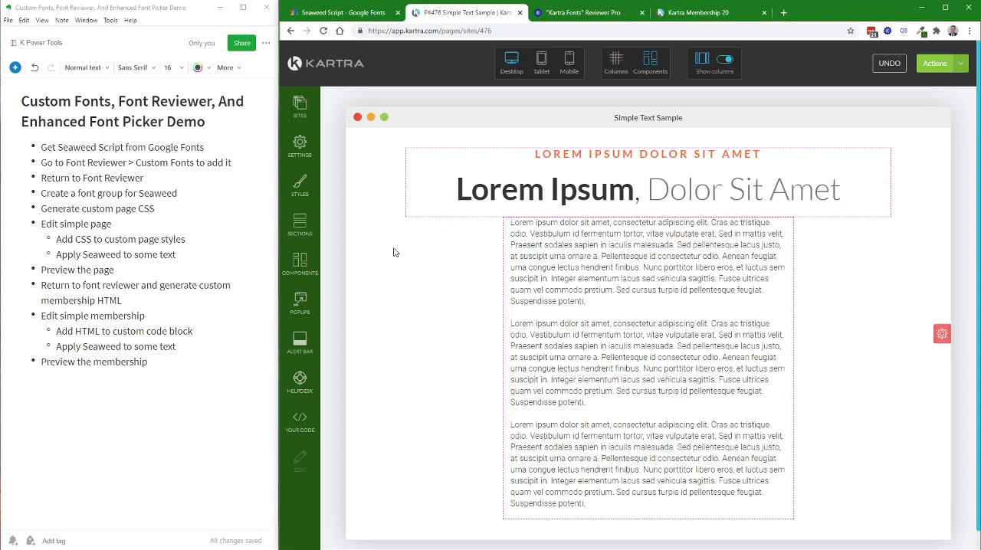
click(300, 184)
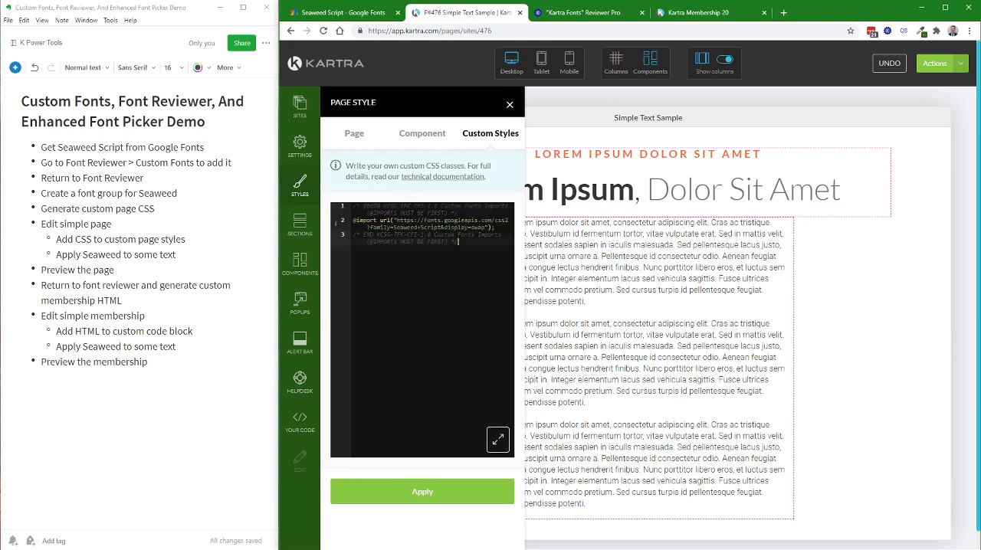
click(422, 492)
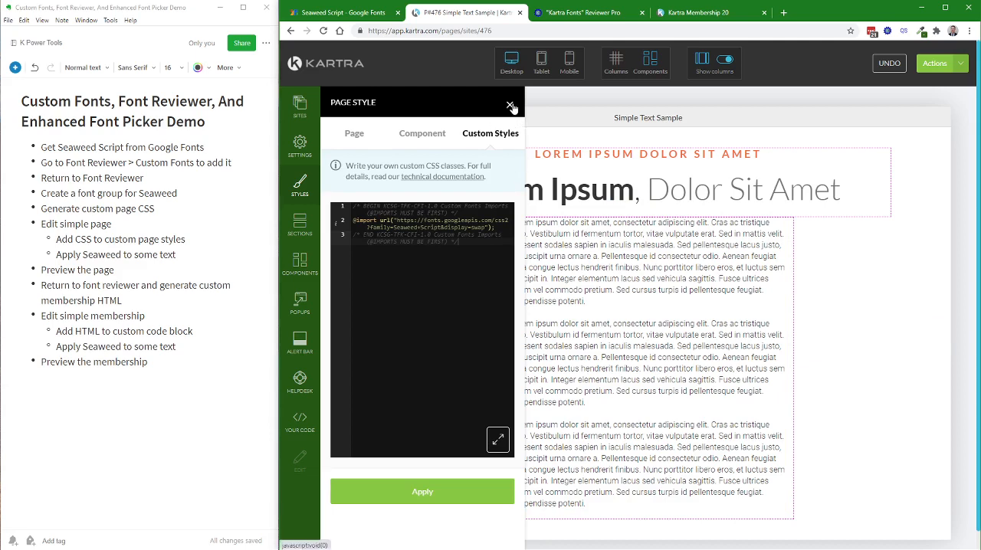
click(512, 105)
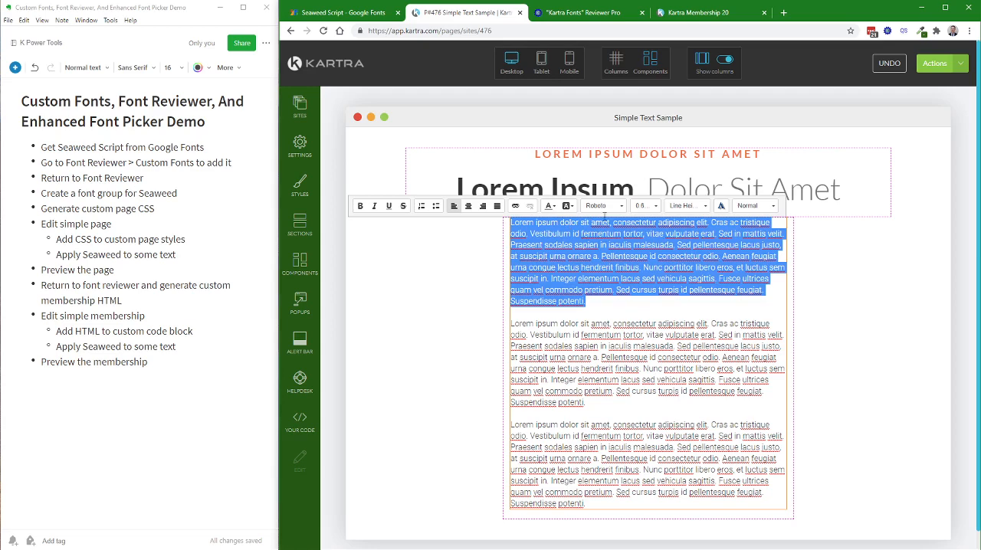
Step: Open the first paragraph's font chooser and load the Current Picks font group
click(602, 205)
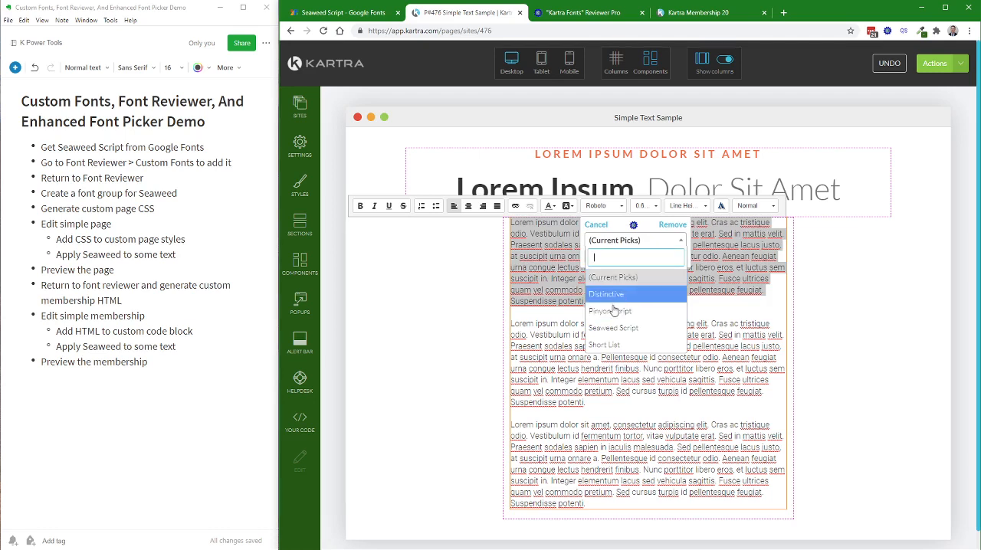
mouse_move(613, 277)
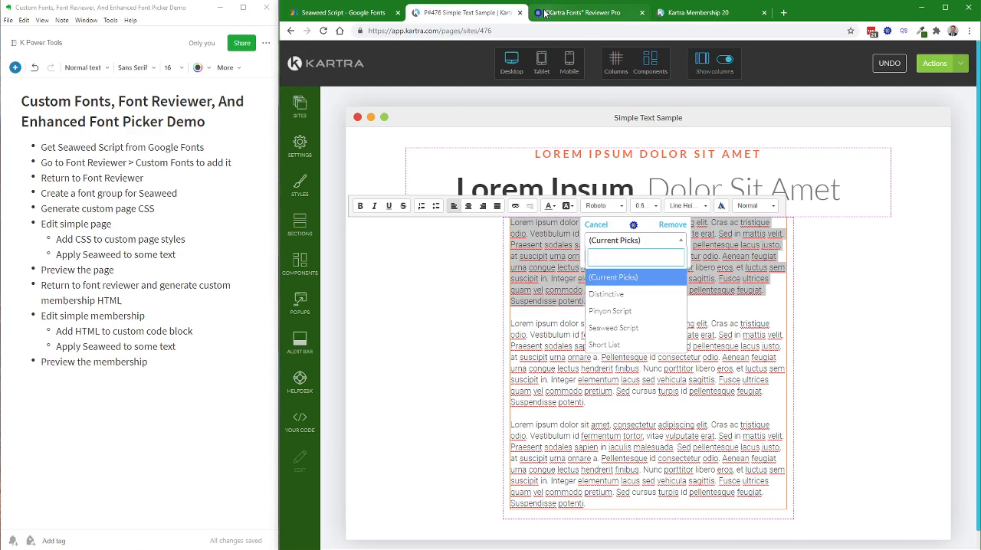
click(583, 12)
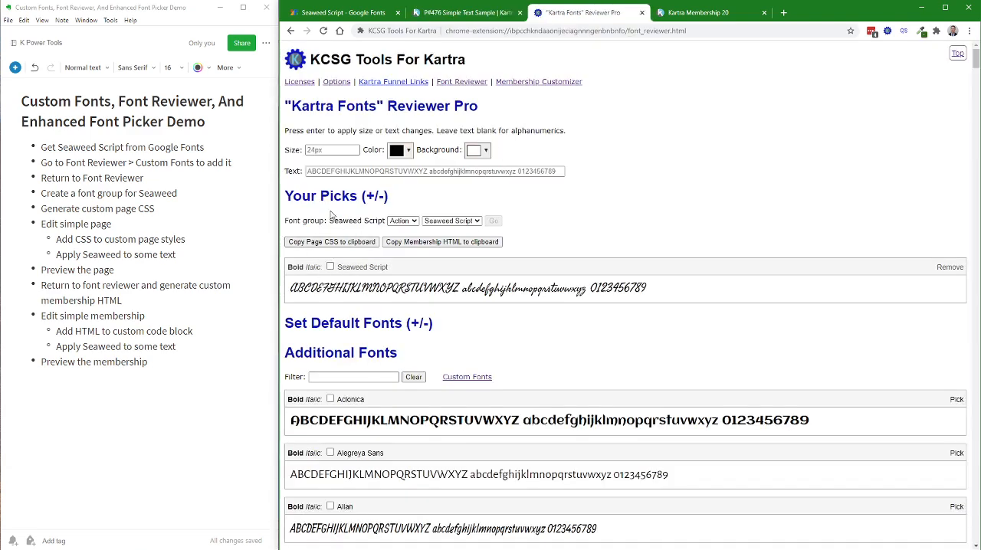
click(460, 12)
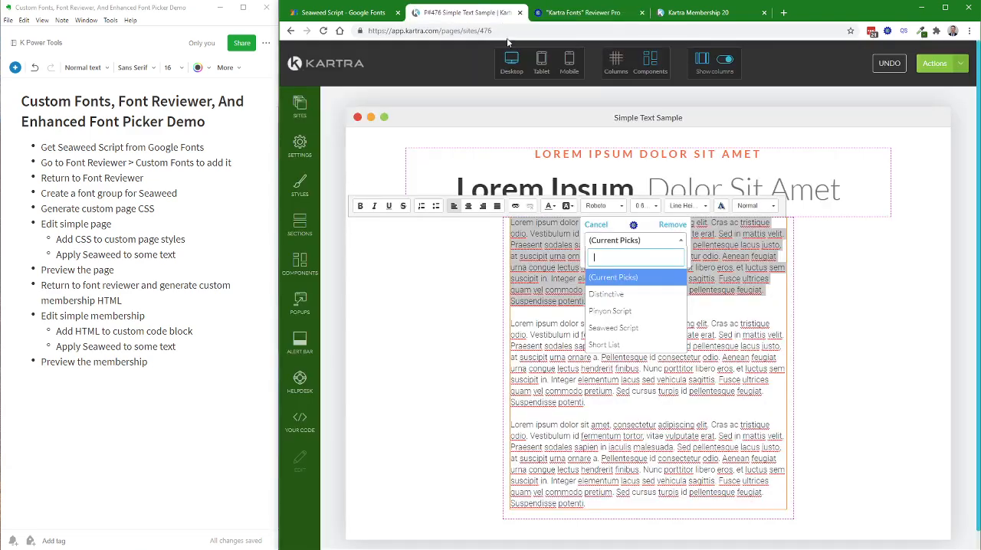
mouse_move(606, 294)
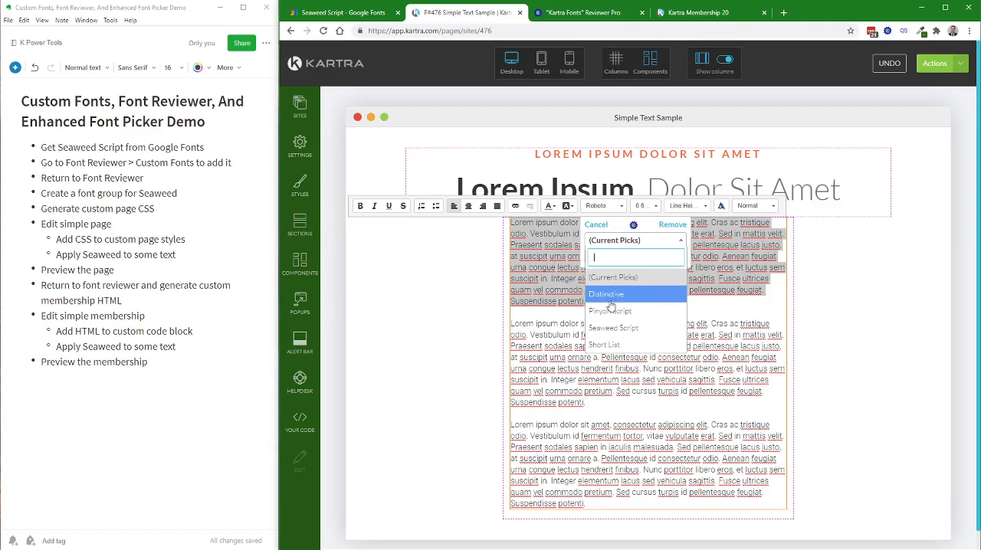
mouse_move(610, 344)
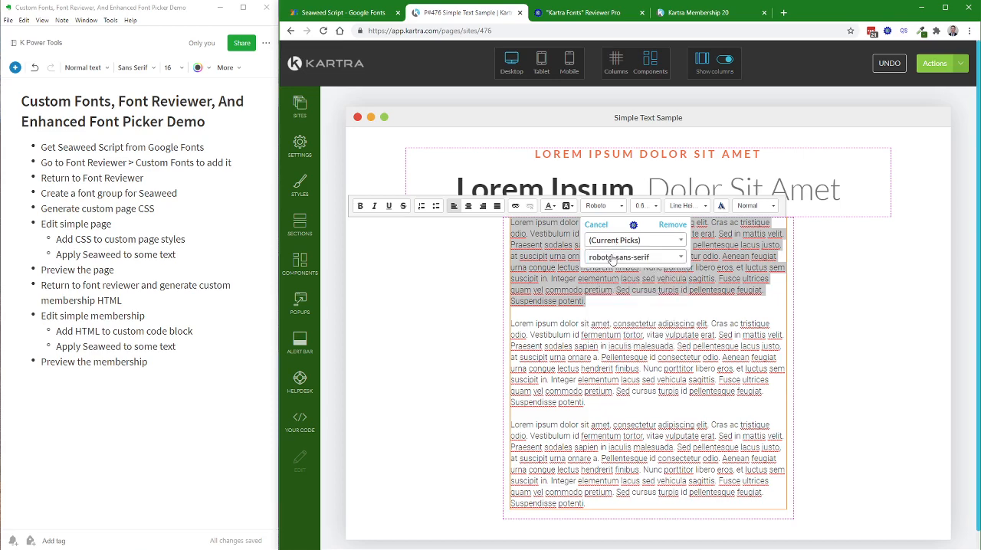
Step: Filter the font list by 'sea' and set the first paragraph in Seaweed Script
click(635, 256)
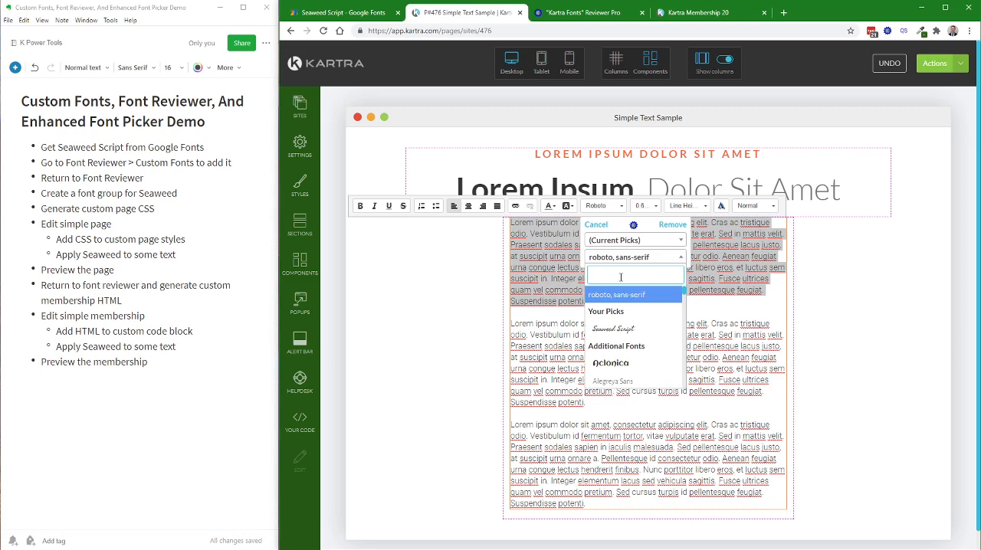
text(se)
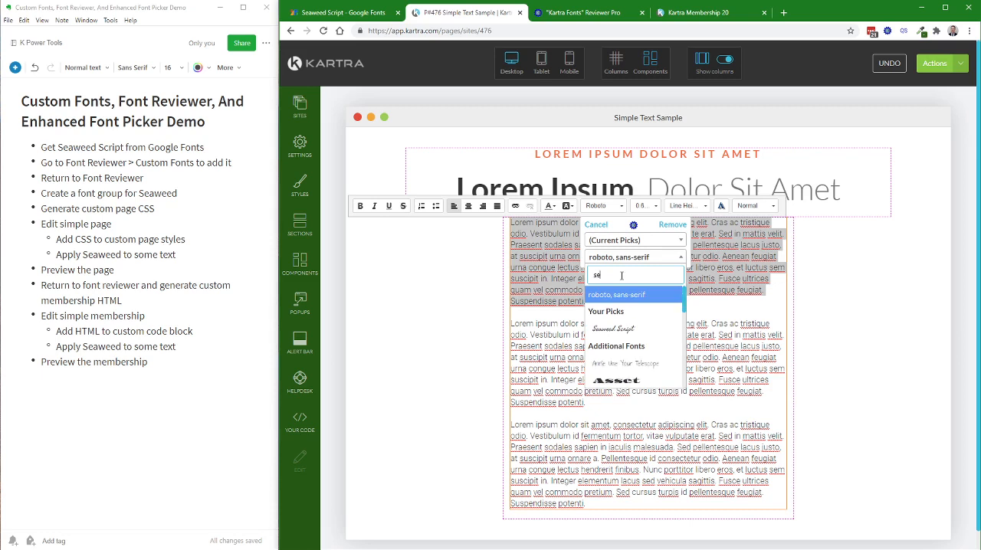
text(a)
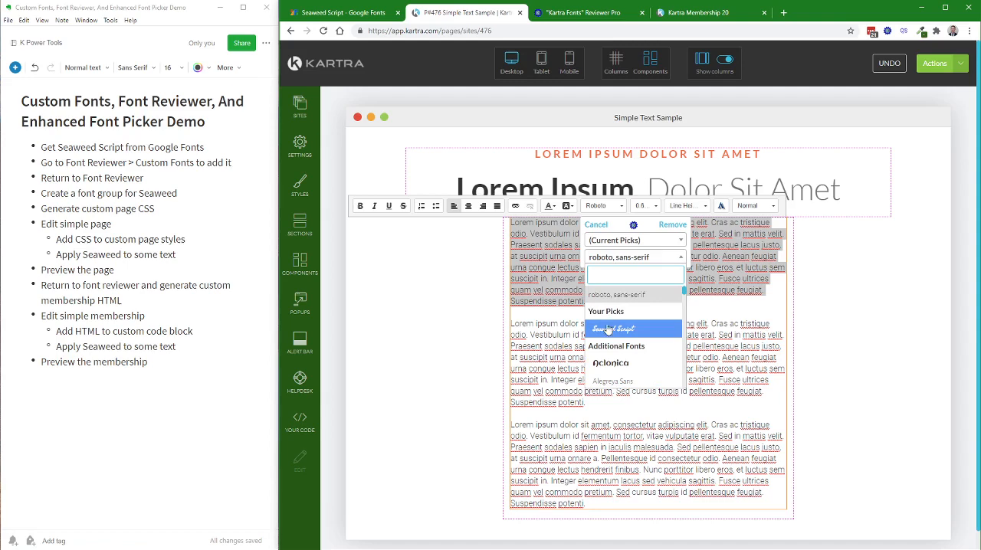
mouse_move(610, 329)
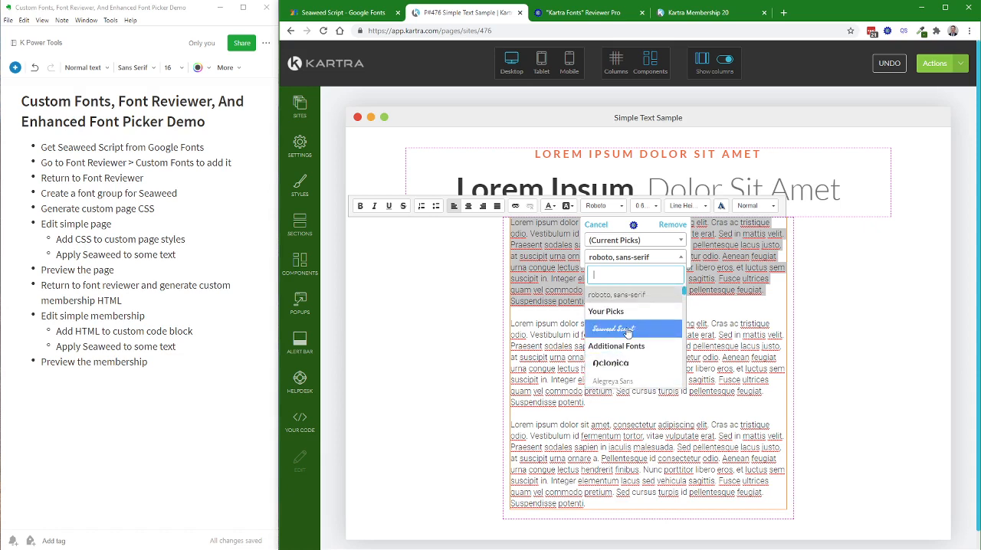
mouse_move(613, 329)
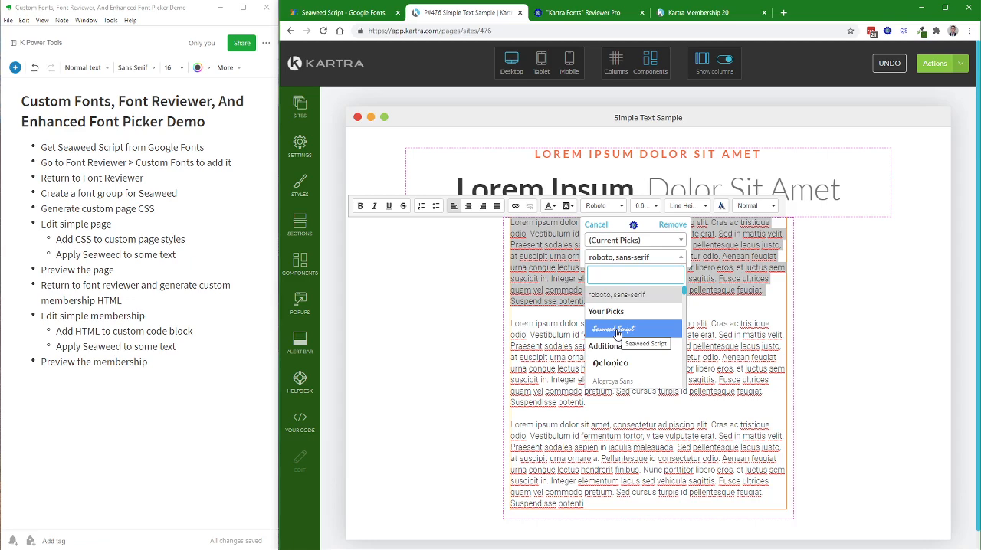
click(621, 329)
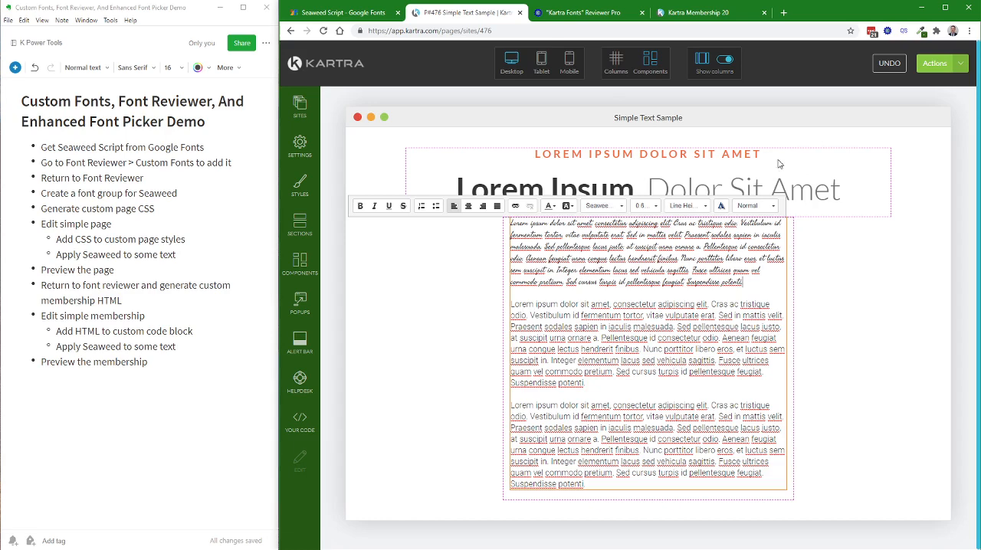
Step: Generate and open a preview of the Simple Text Sample page
click(941, 63)
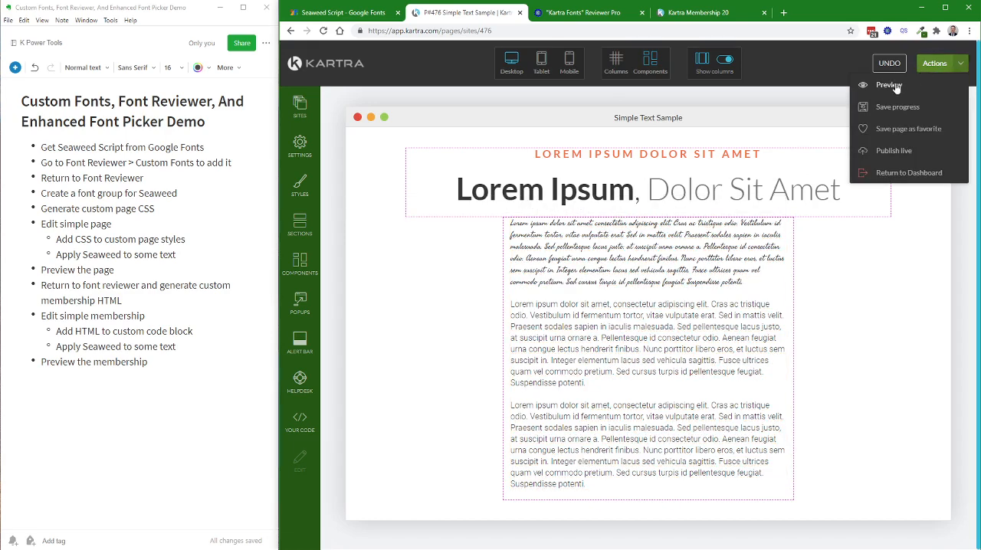
click(889, 85)
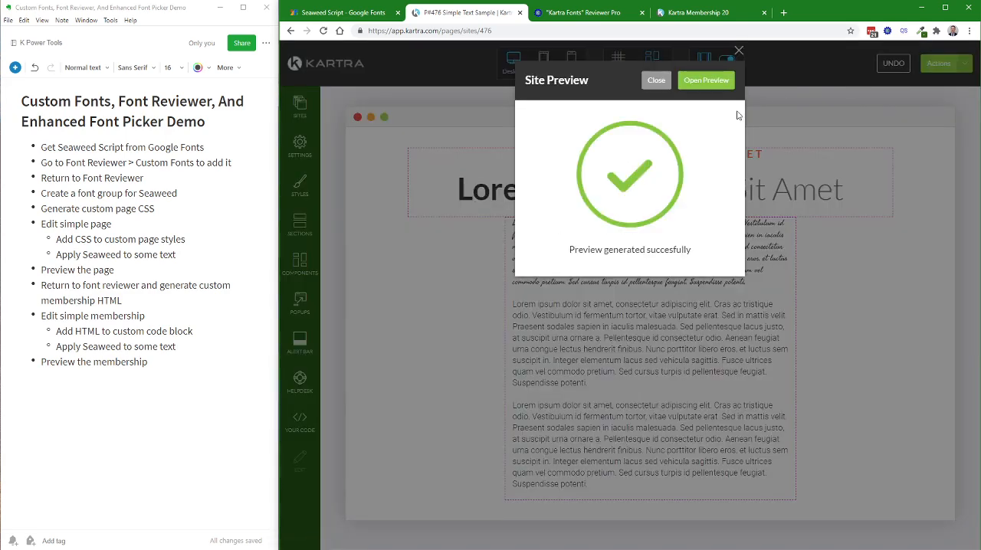
click(705, 80)
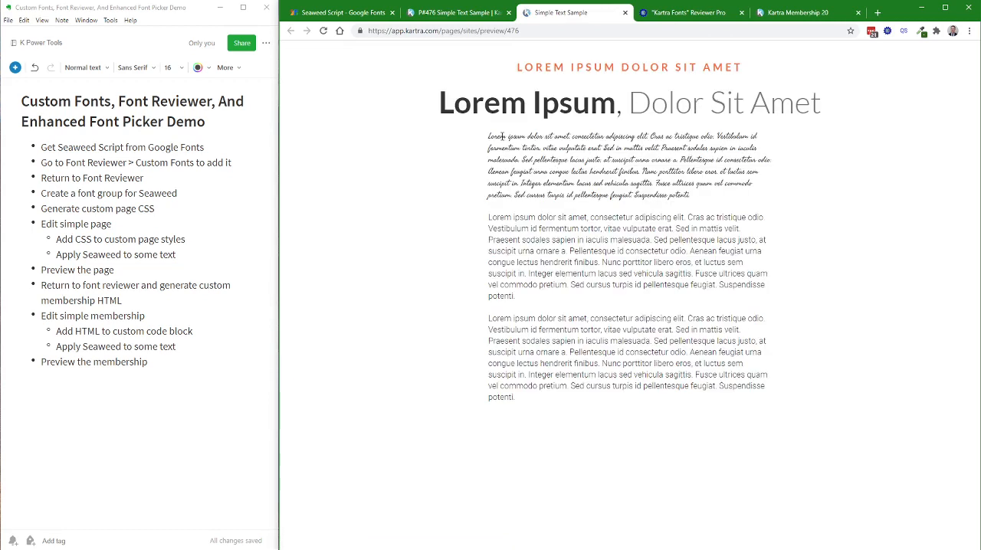
mouse_move(646, 220)
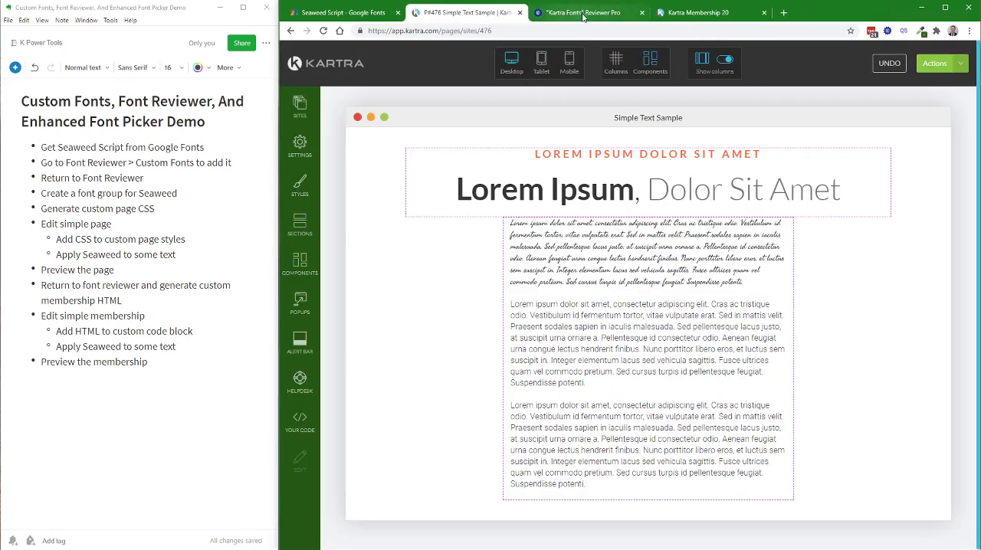
mouse_move(582, 12)
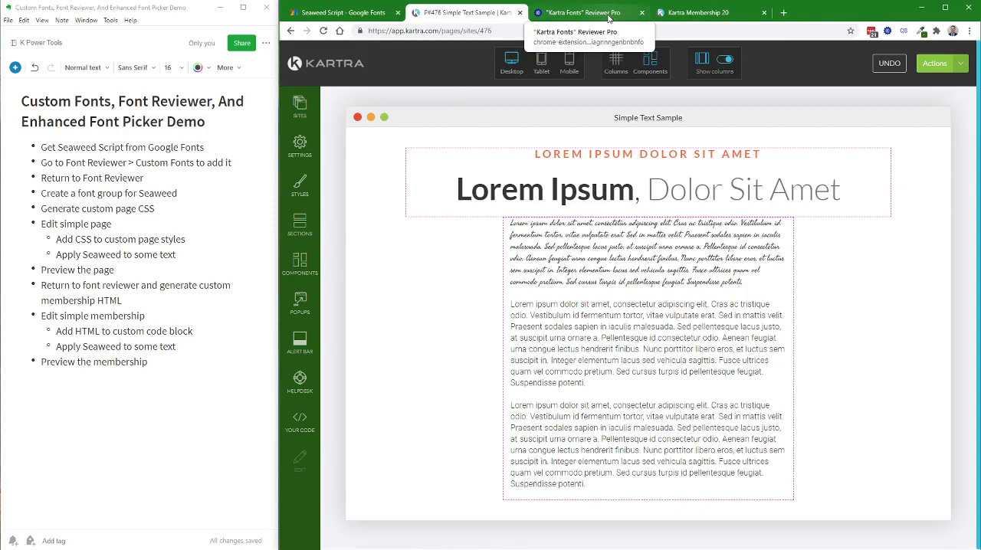
Step: Visit the Seaweed Script font reviewer page, then return to the Kartra membership editor
click(586, 13)
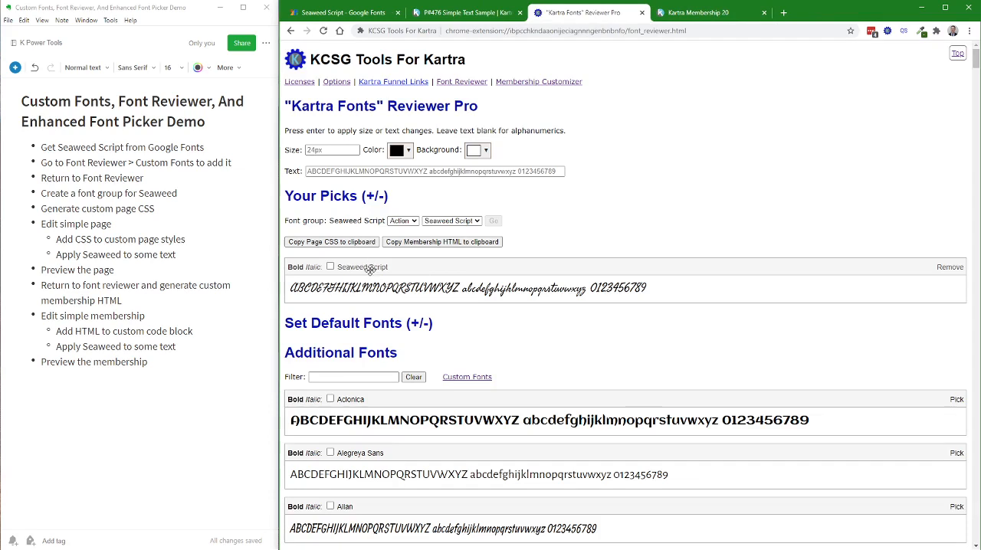
mouse_move(418, 280)
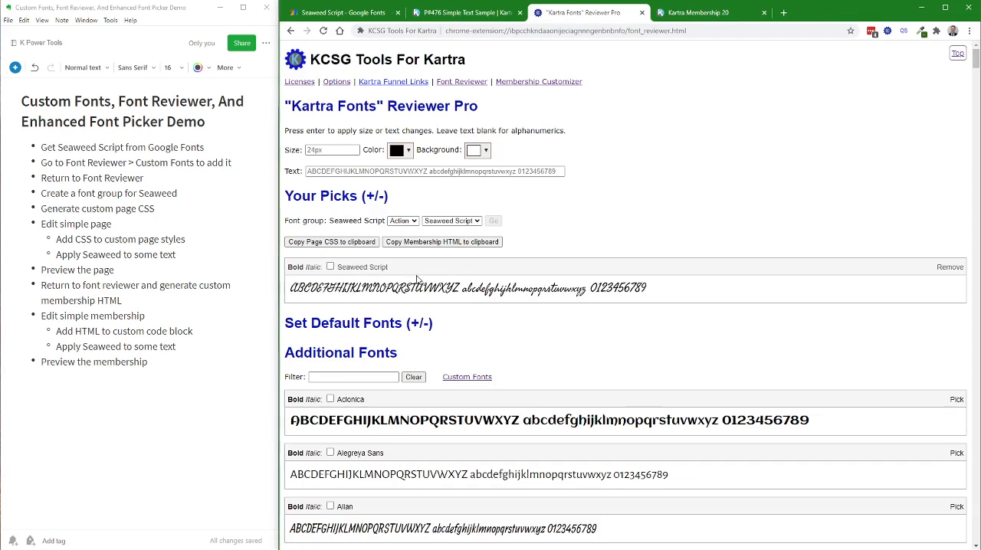
mouse_move(430, 259)
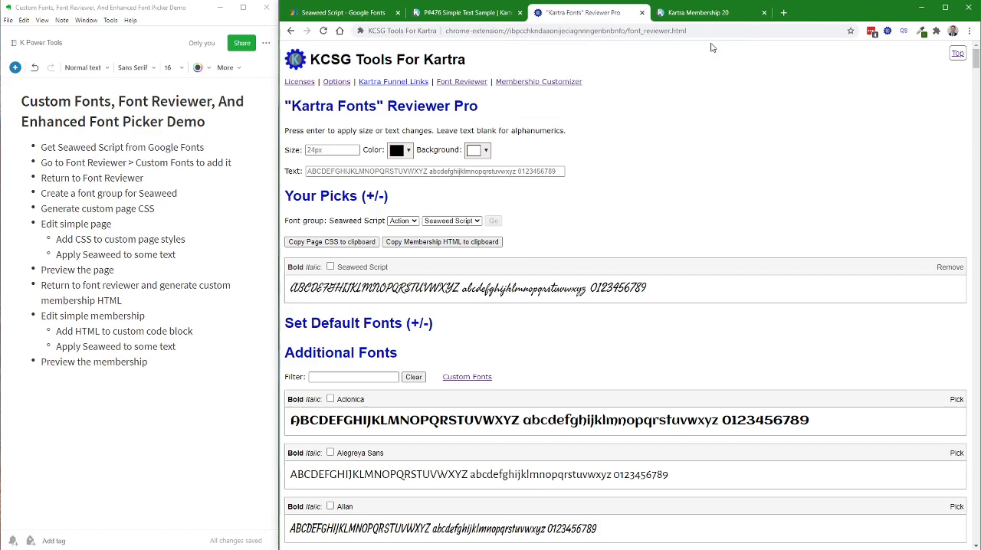
click(698, 12)
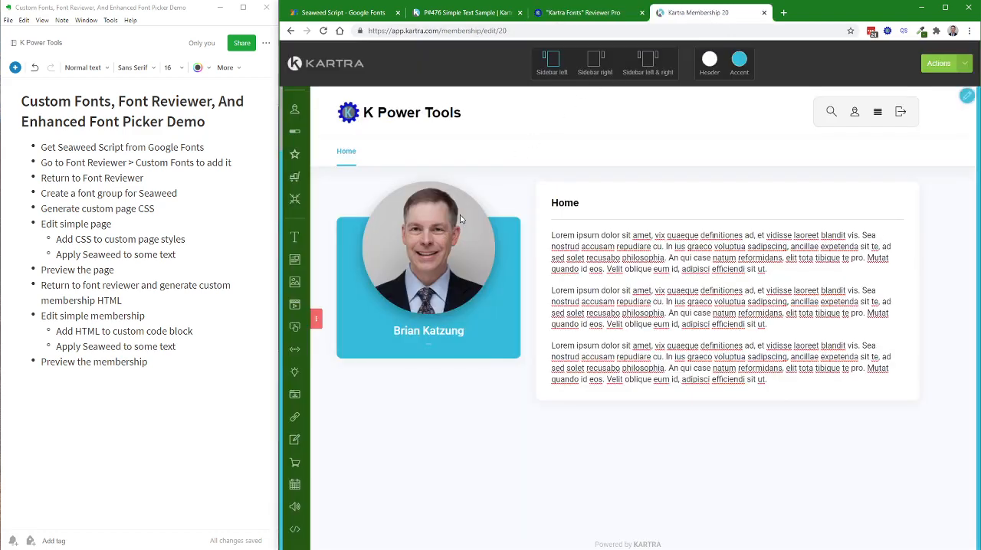
mouse_move(295, 529)
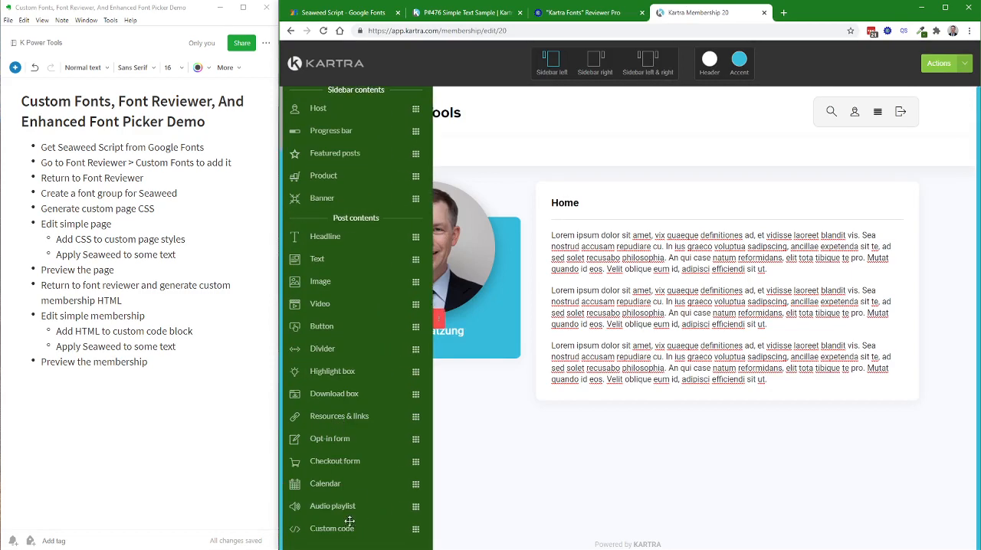
mouse_move(437, 320)
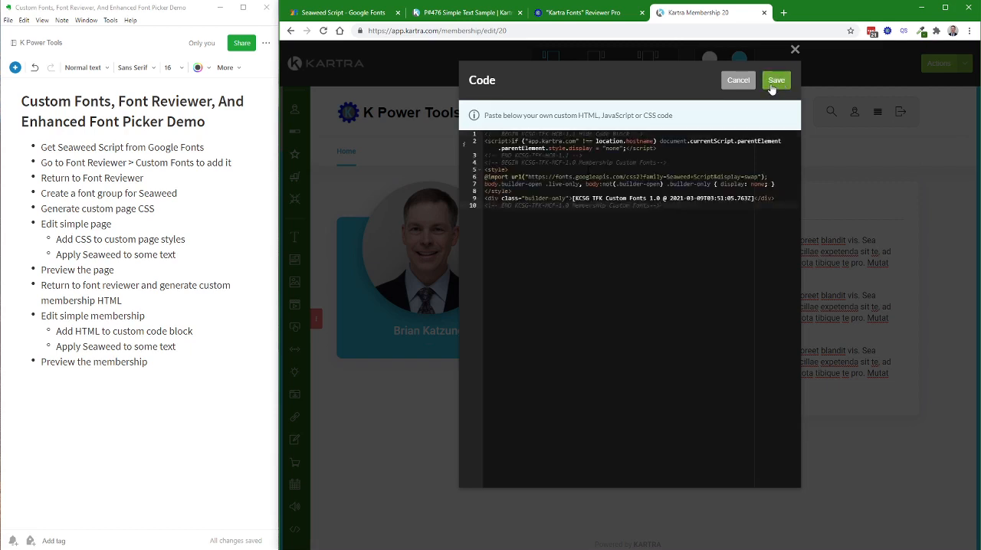
Step: Save the pasted Seaweed Script import HTML as a custom code block atop the Home post
click(776, 80)
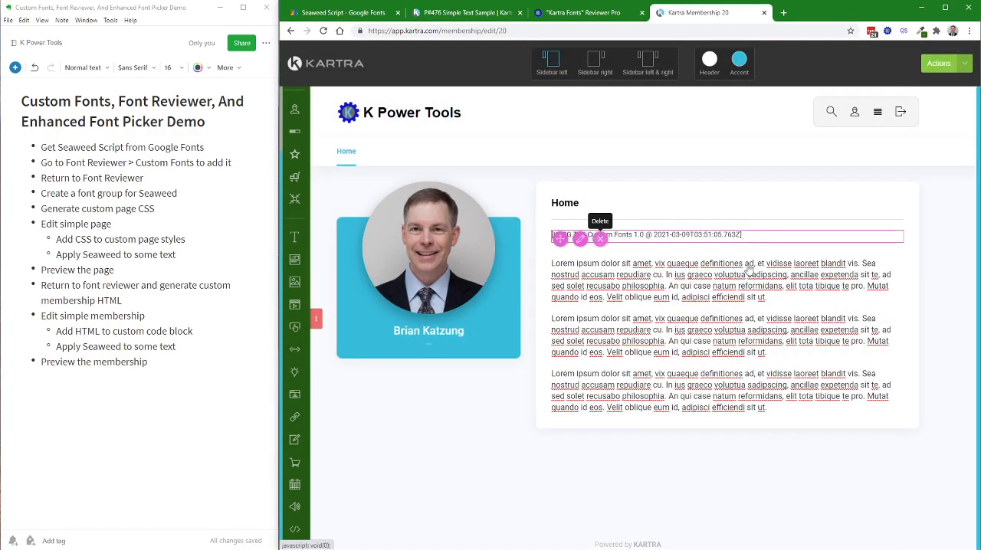
mouse_move(642, 243)
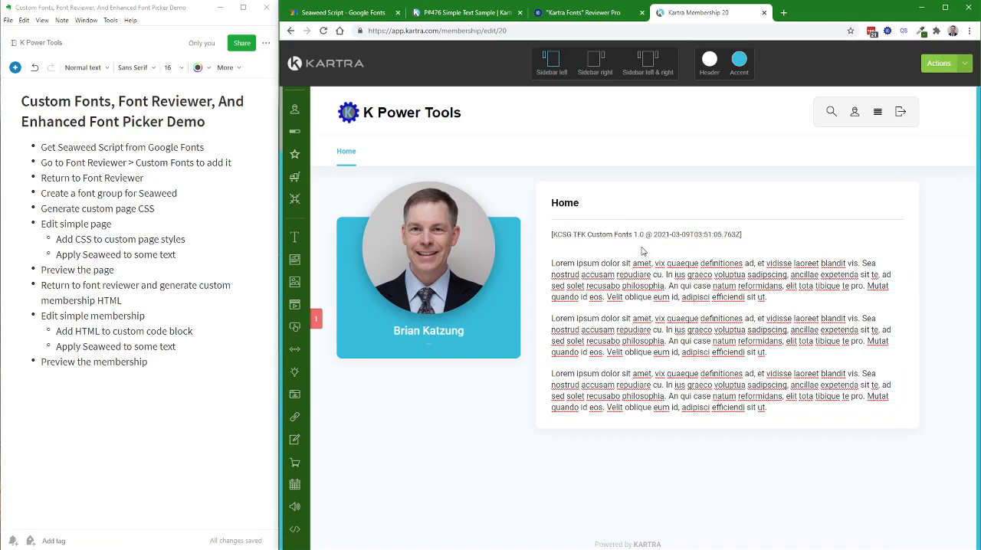
mouse_move(657, 250)
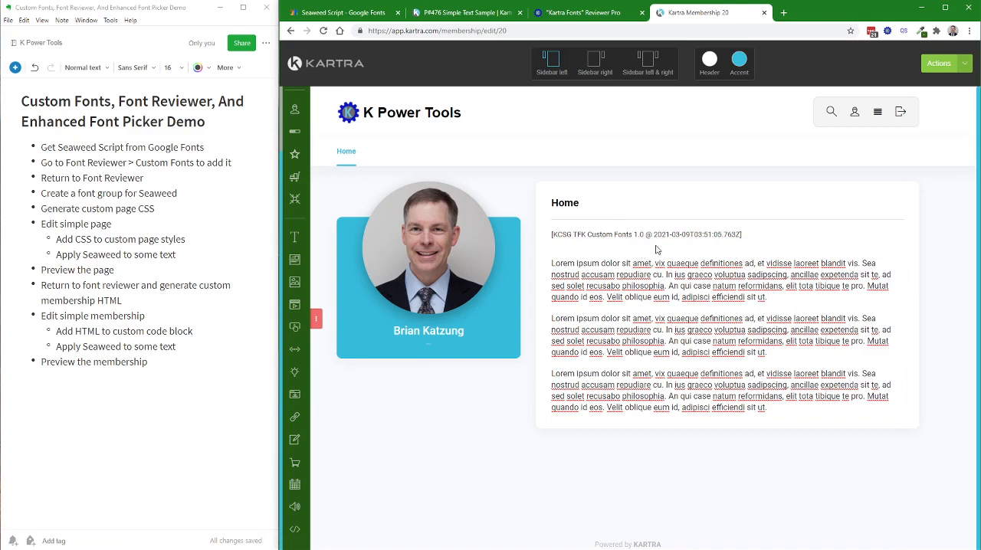
mouse_move(650, 263)
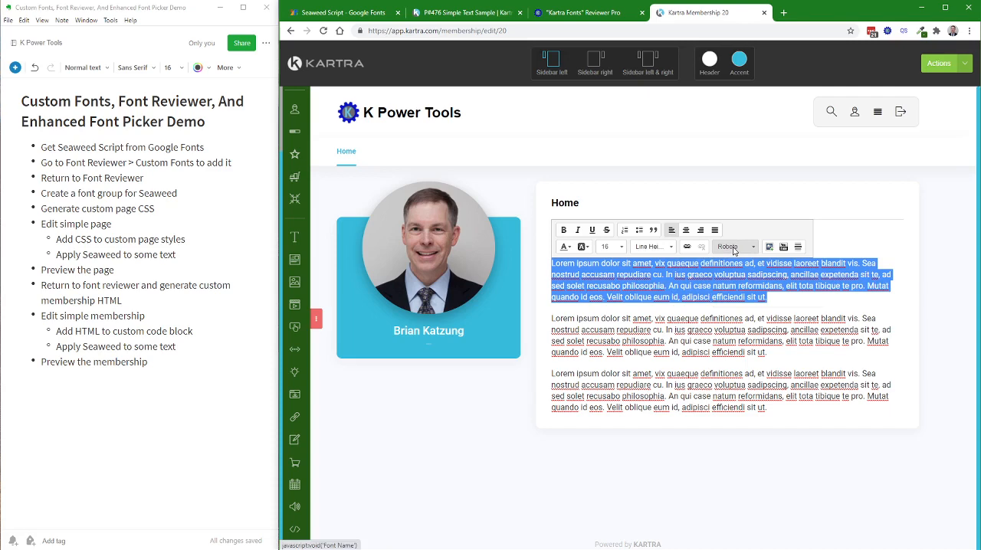
Step: Set the Home post's first paragraph to Seaweed Script from Your Picks
click(734, 246)
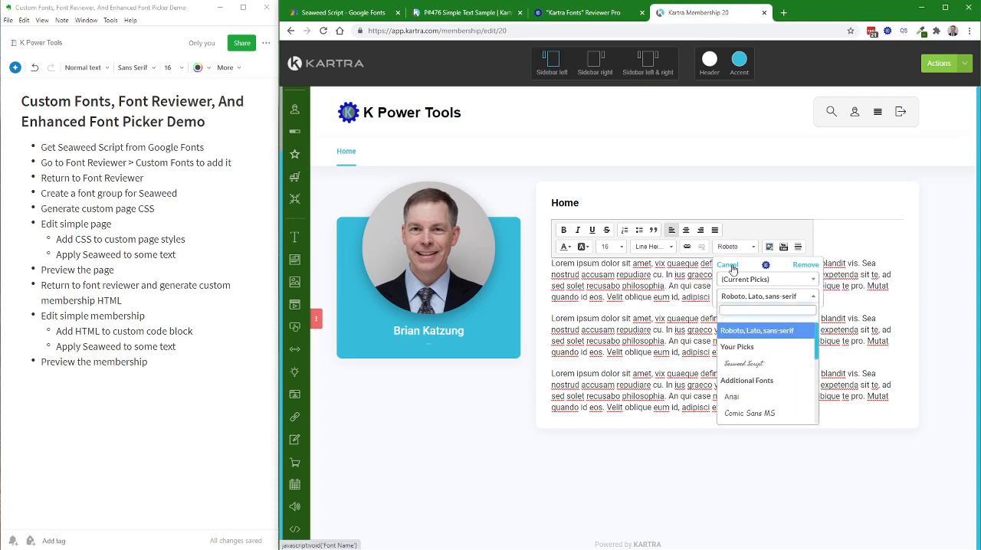
mouse_move(742, 364)
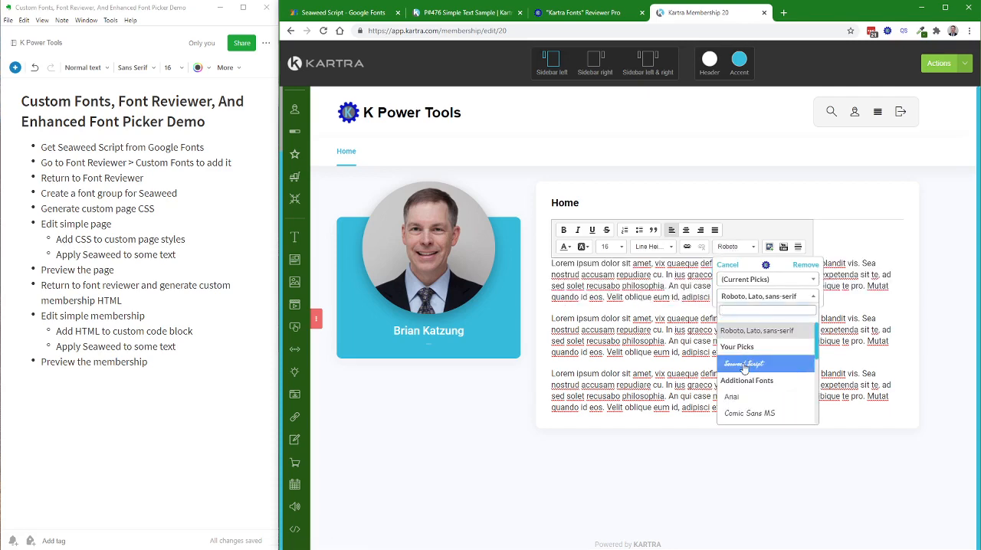
click(742, 364)
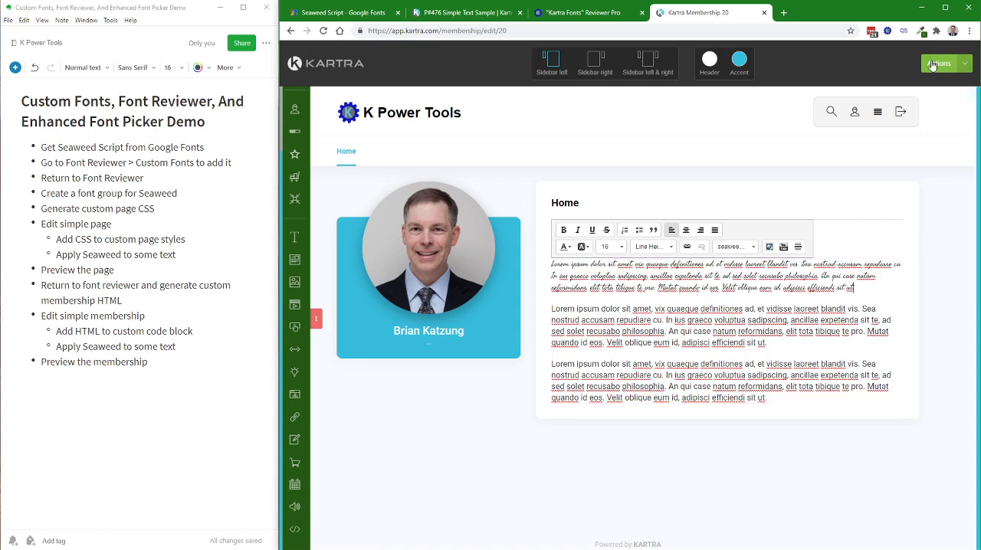
click(941, 64)
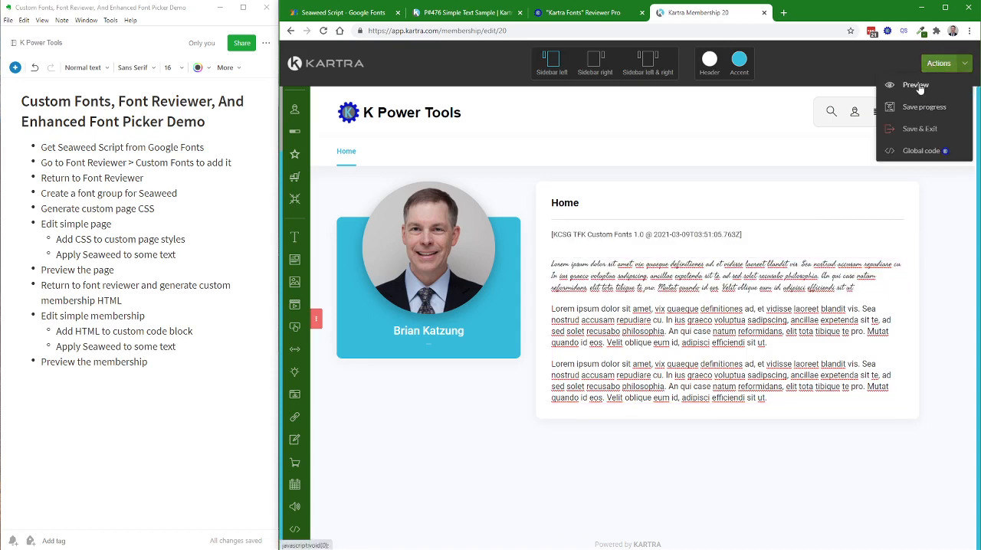
Step: Preview the membership Home post in a new tab
click(914, 85)
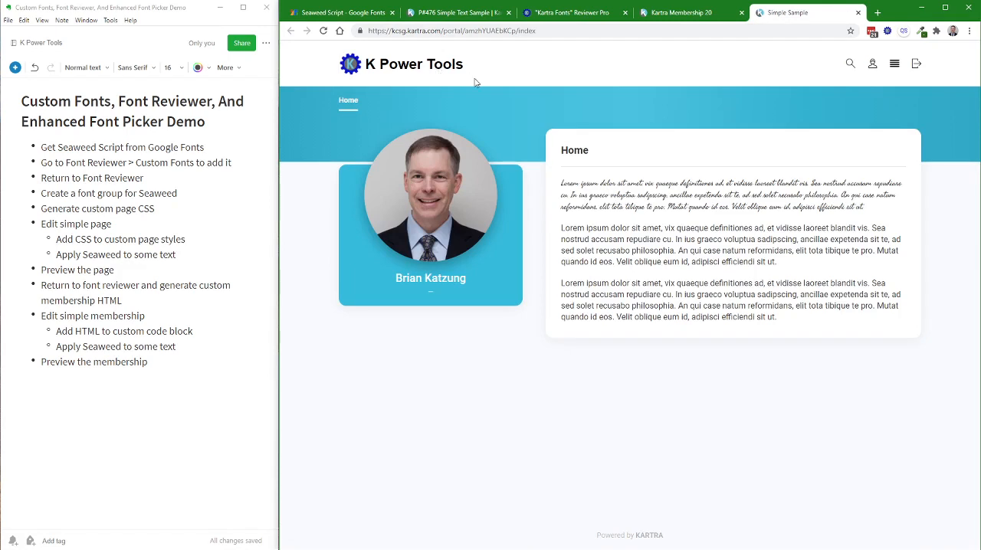
mouse_move(391, 207)
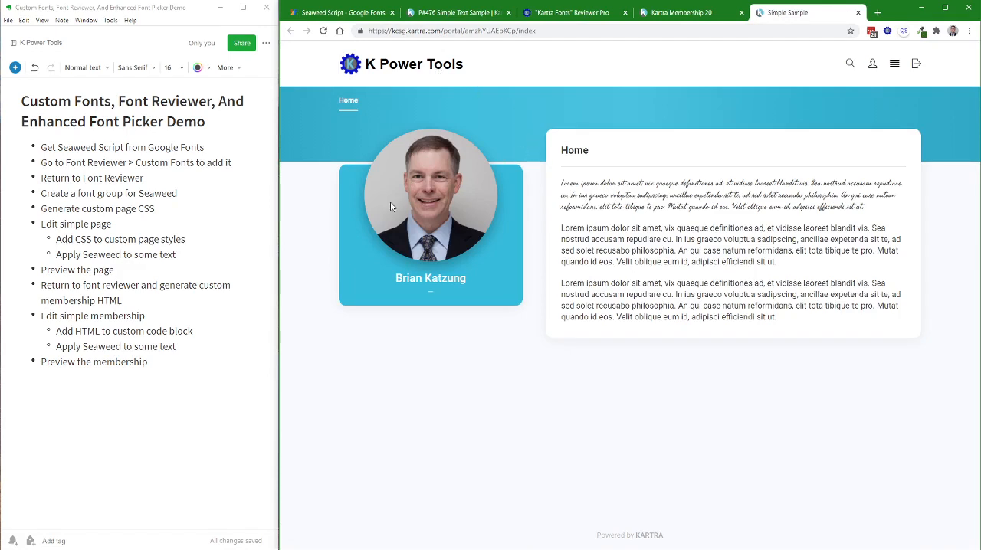